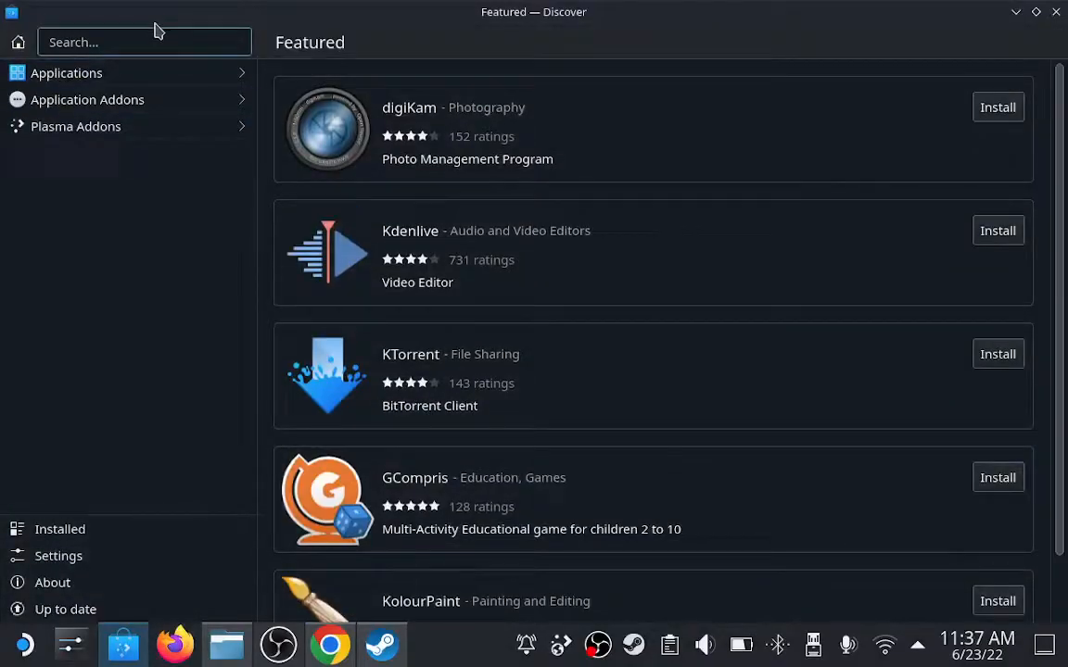
Step: Search Discover for ProtonUp-Qt, then launch it from the application menu
text(protonup)
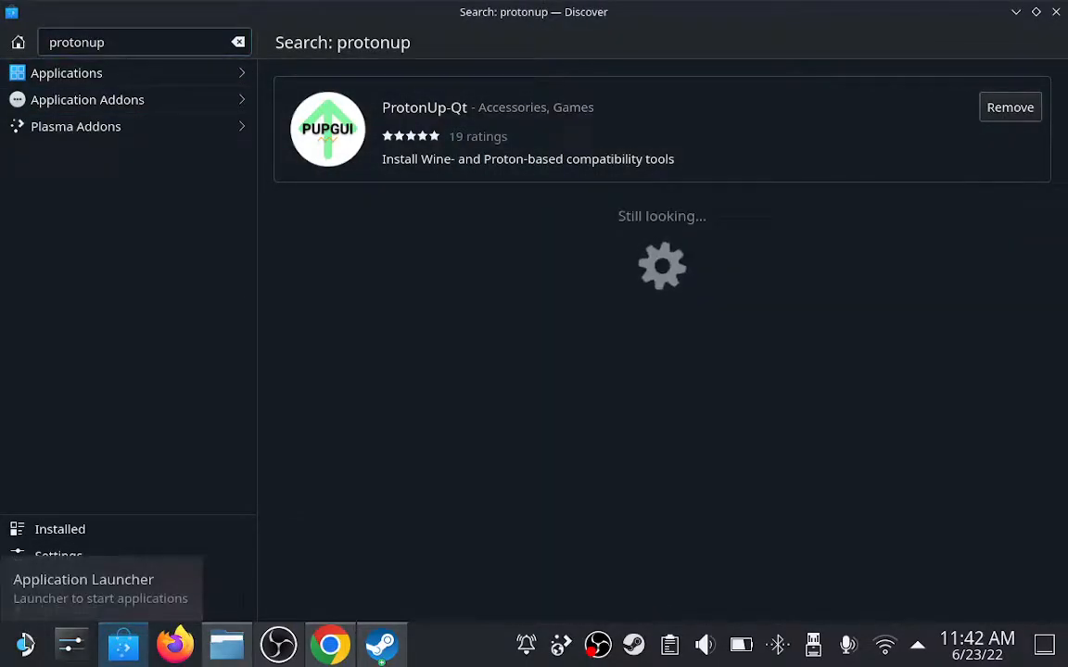
click(25, 641)
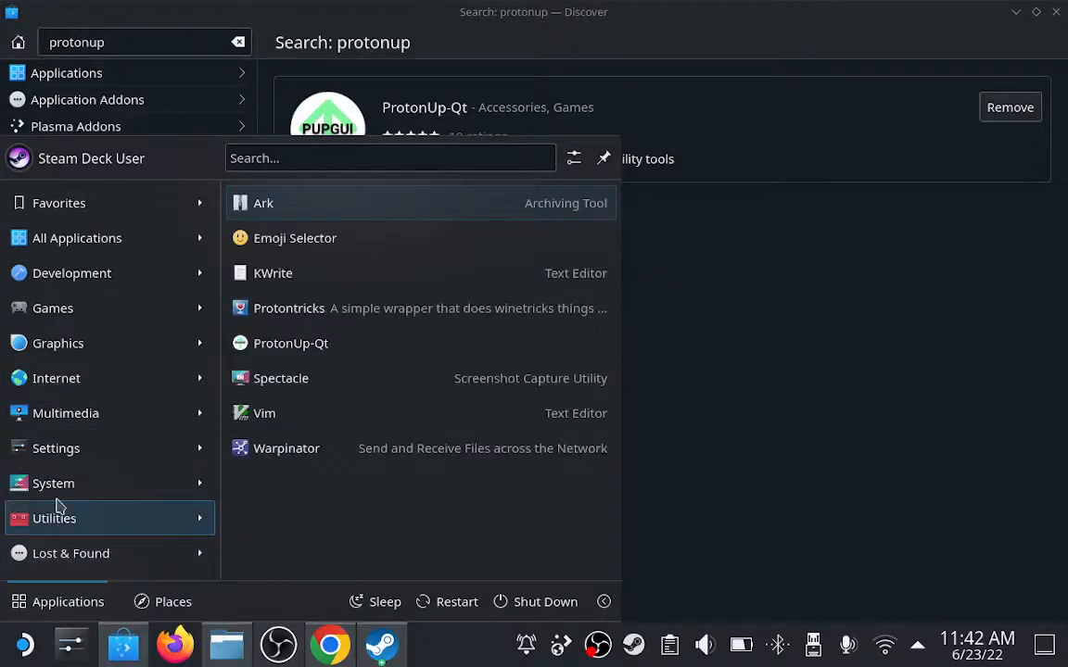
mouse_move(319, 343)
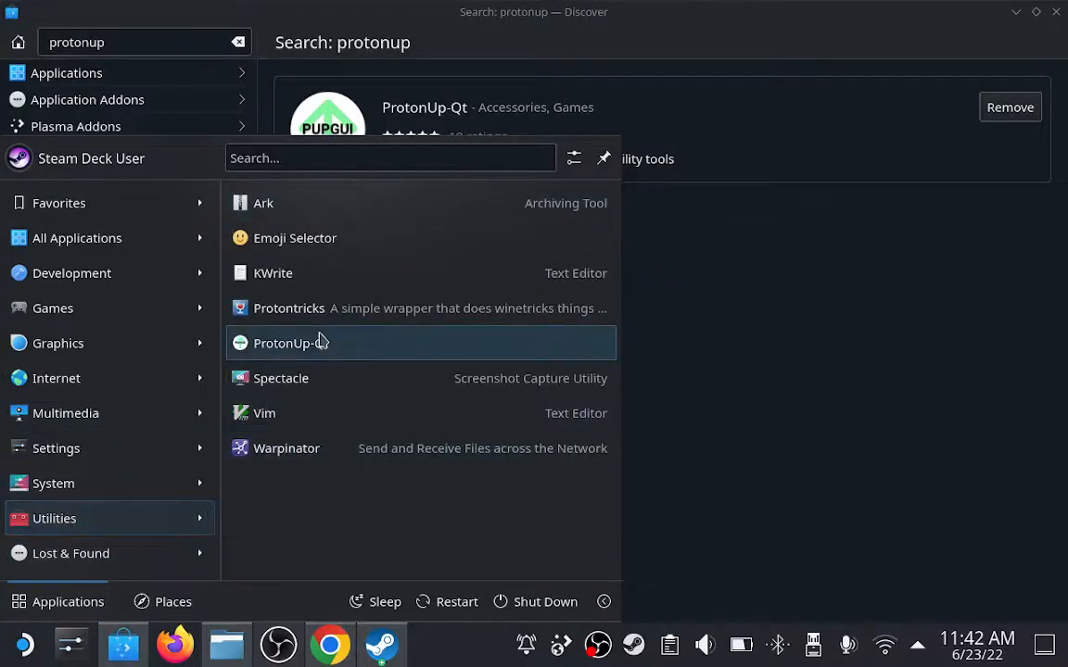
click(291, 343)
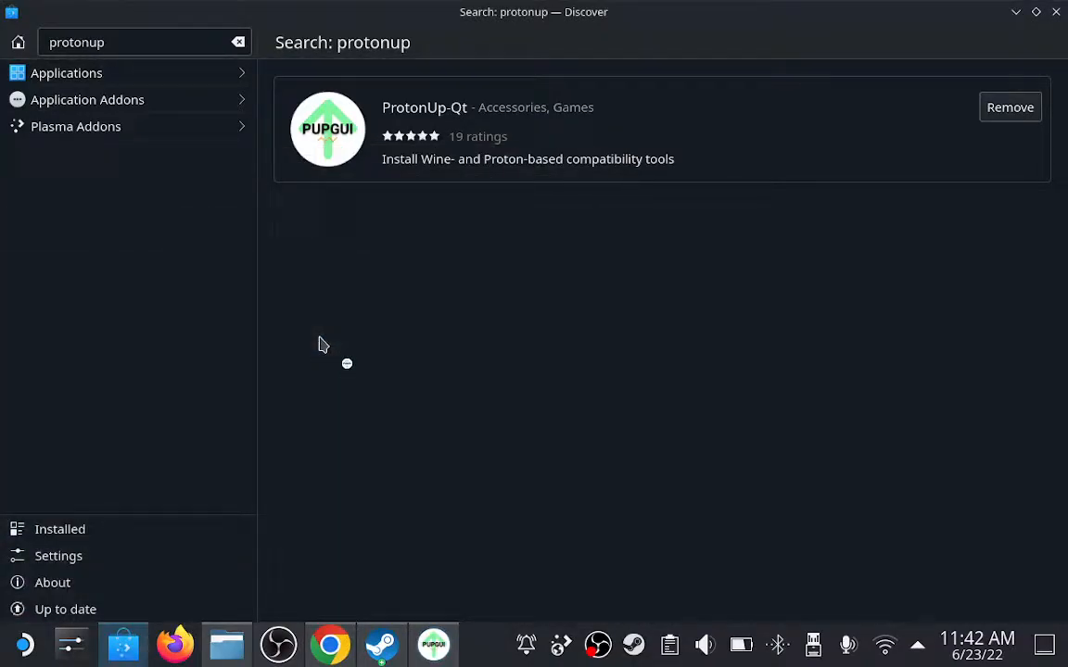
click(434, 644)
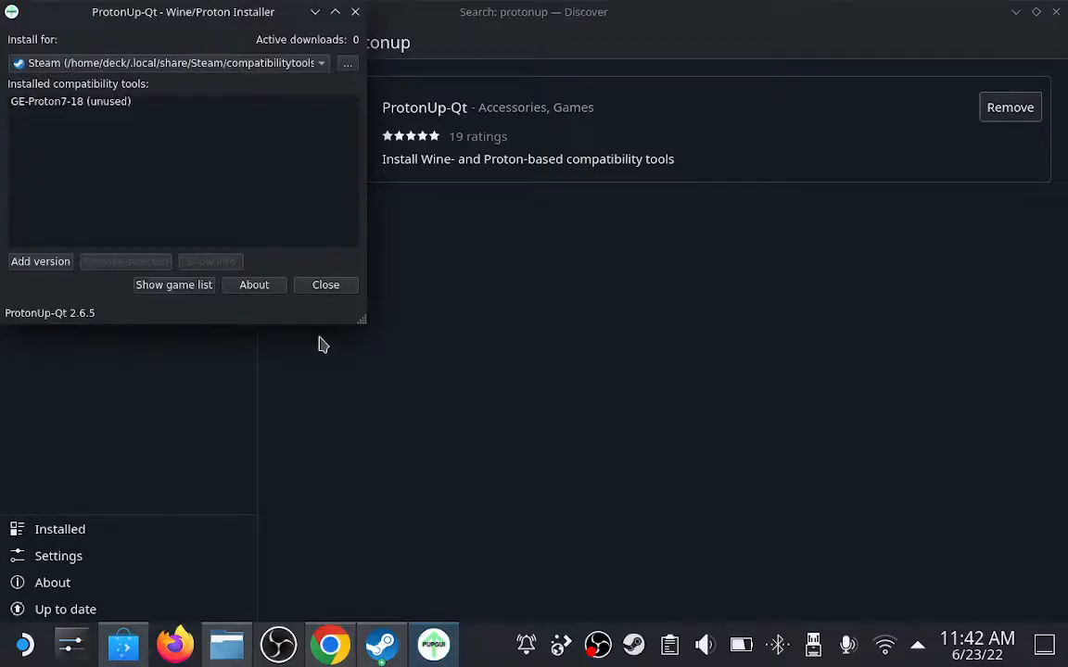
mouse_move(198, 182)
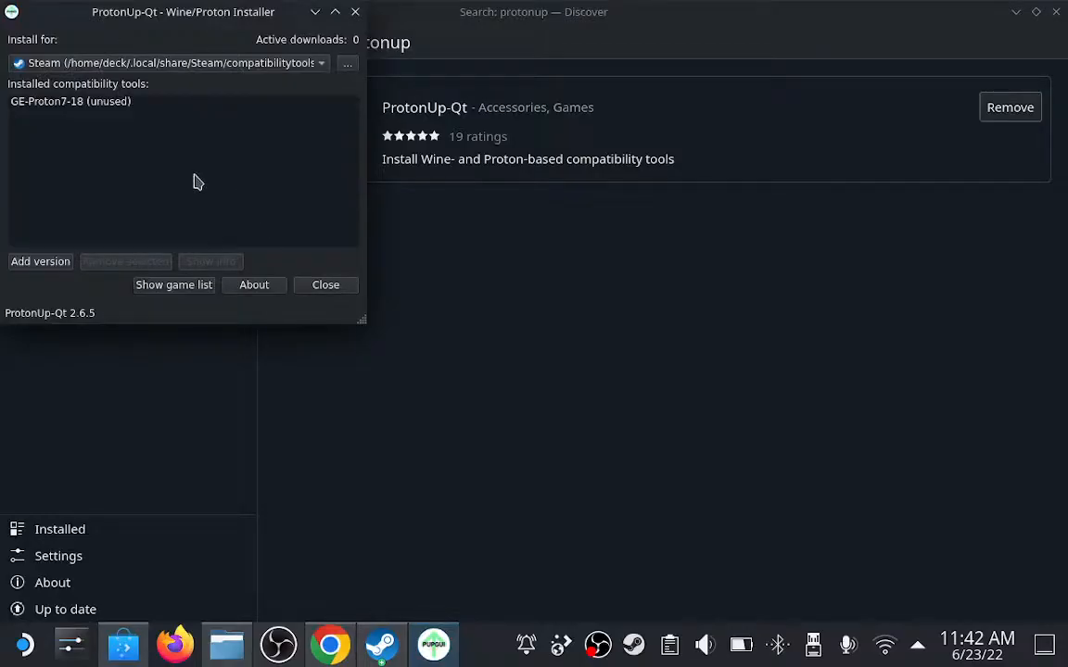
click(39, 262)
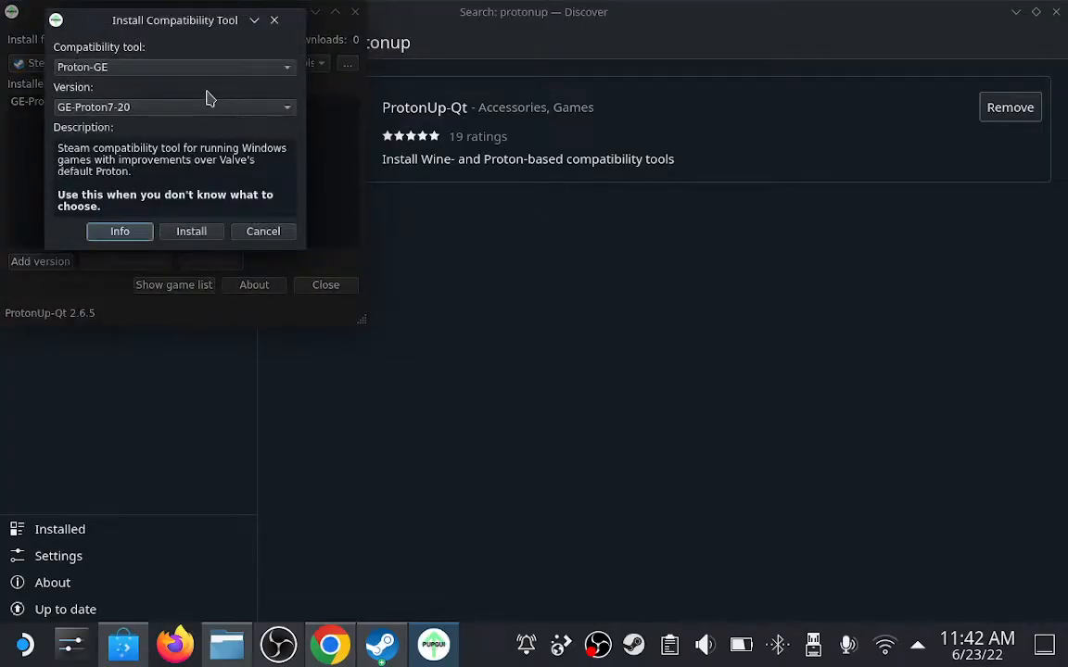
mouse_move(166, 96)
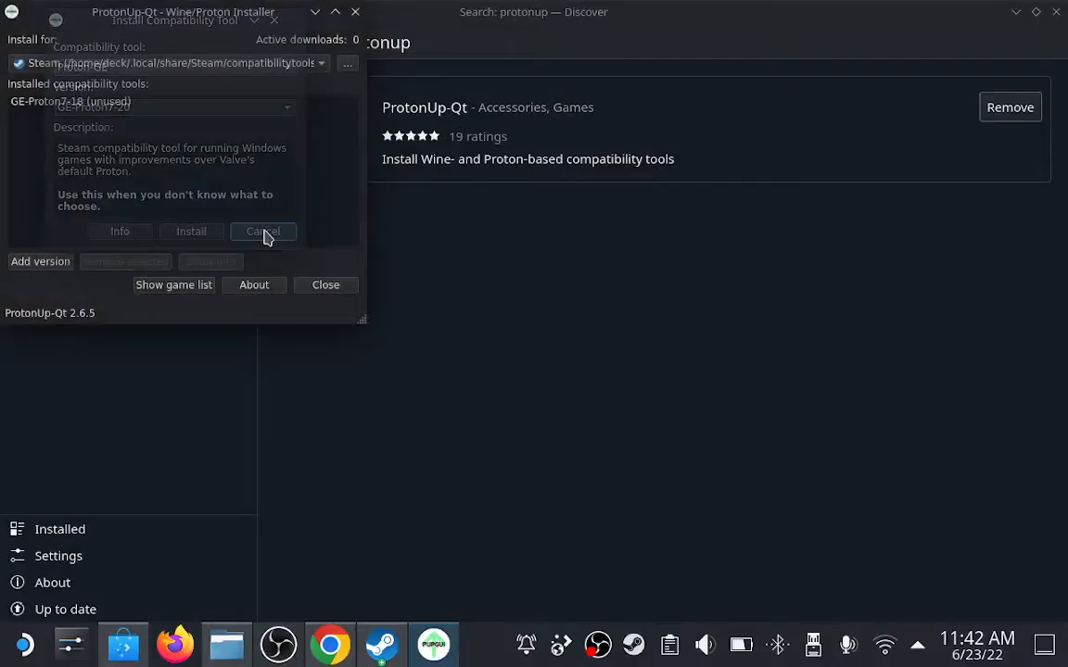
click(262, 231)
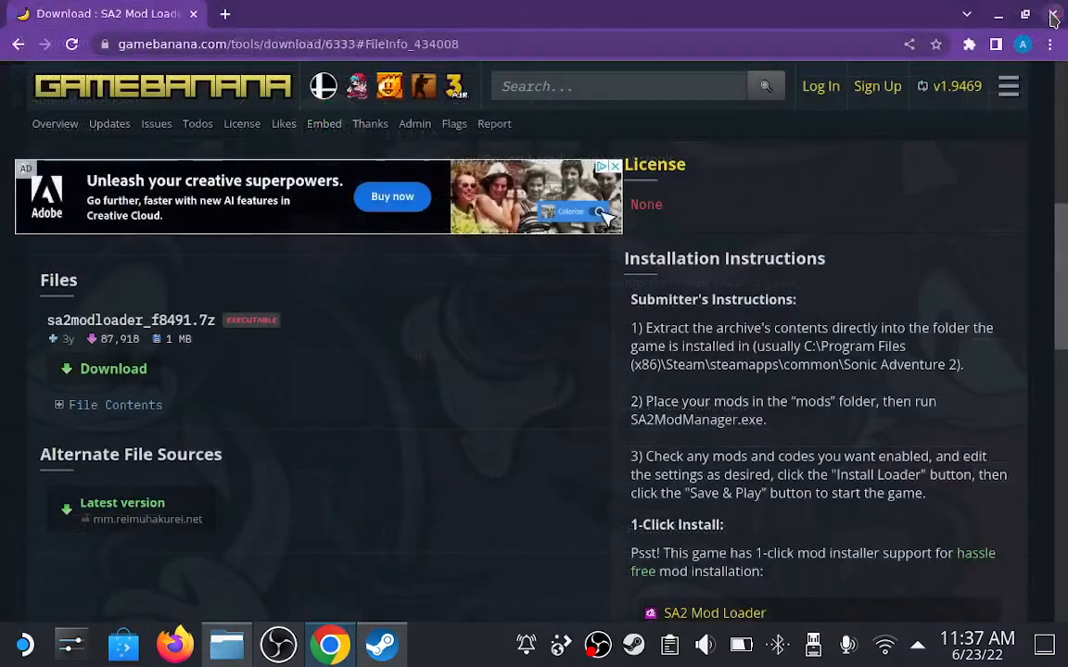
mouse_move(488, 423)
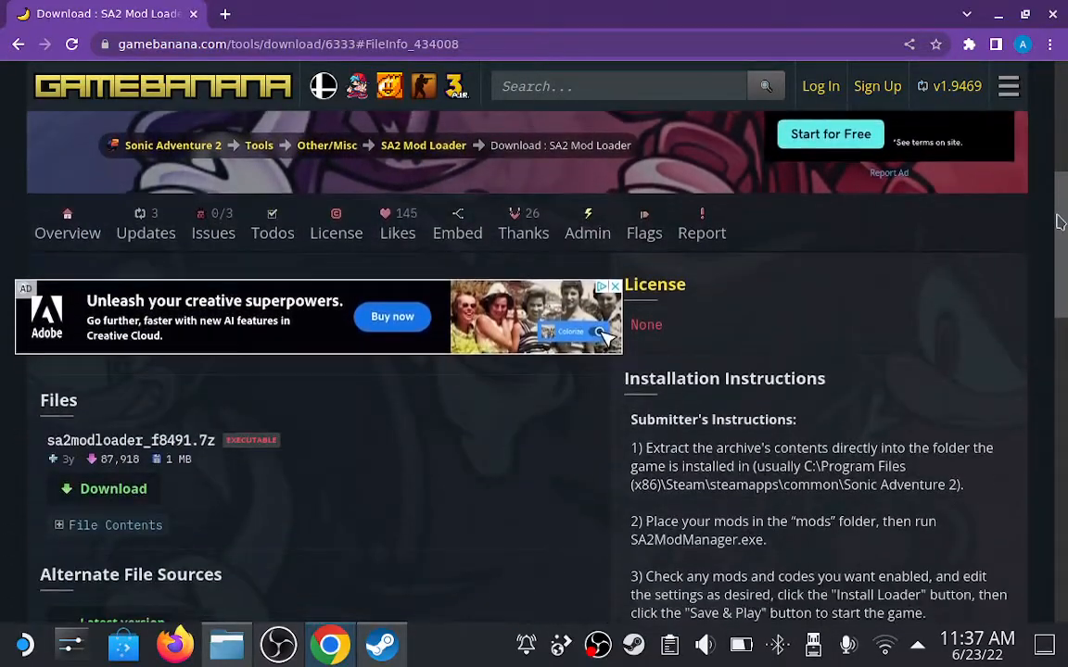
Step: Download the SA2 Mod Loader archive from the Files section of its GameBanana page
scroll(down, 3)
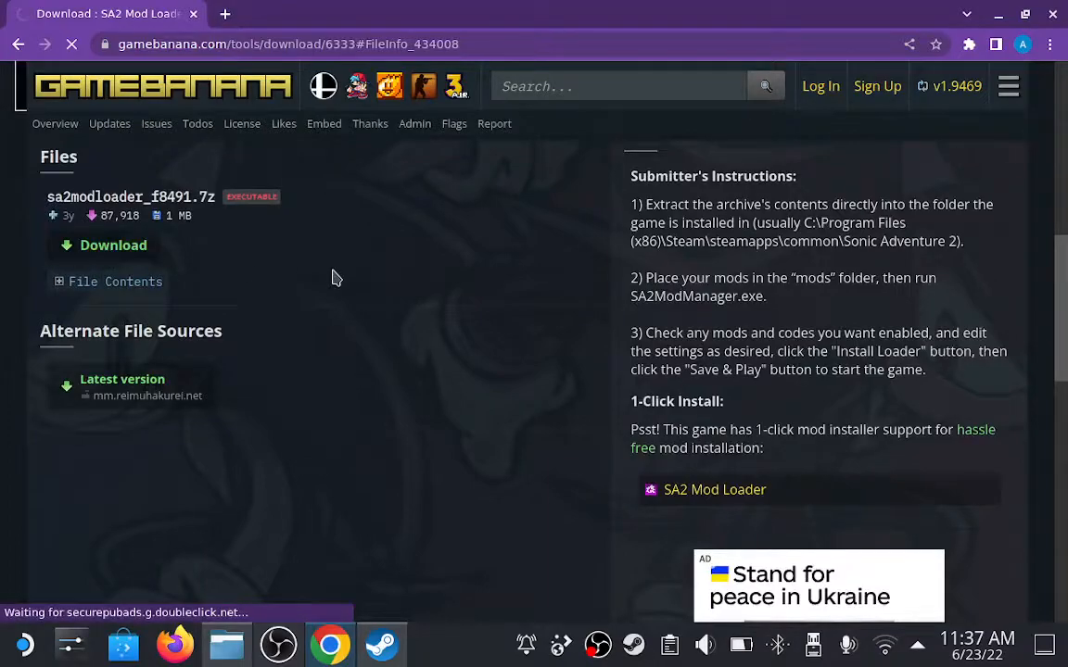
click(102, 245)
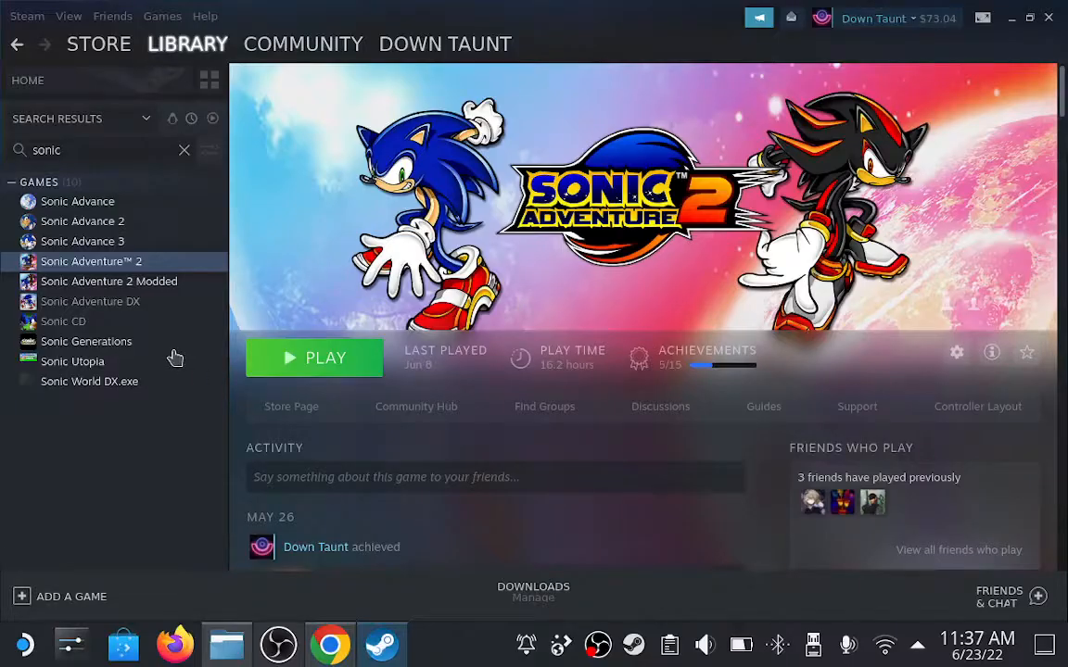
Step: Open Sonic Adventure 2's local files via Manage > Browse local files
right_click(91, 261)
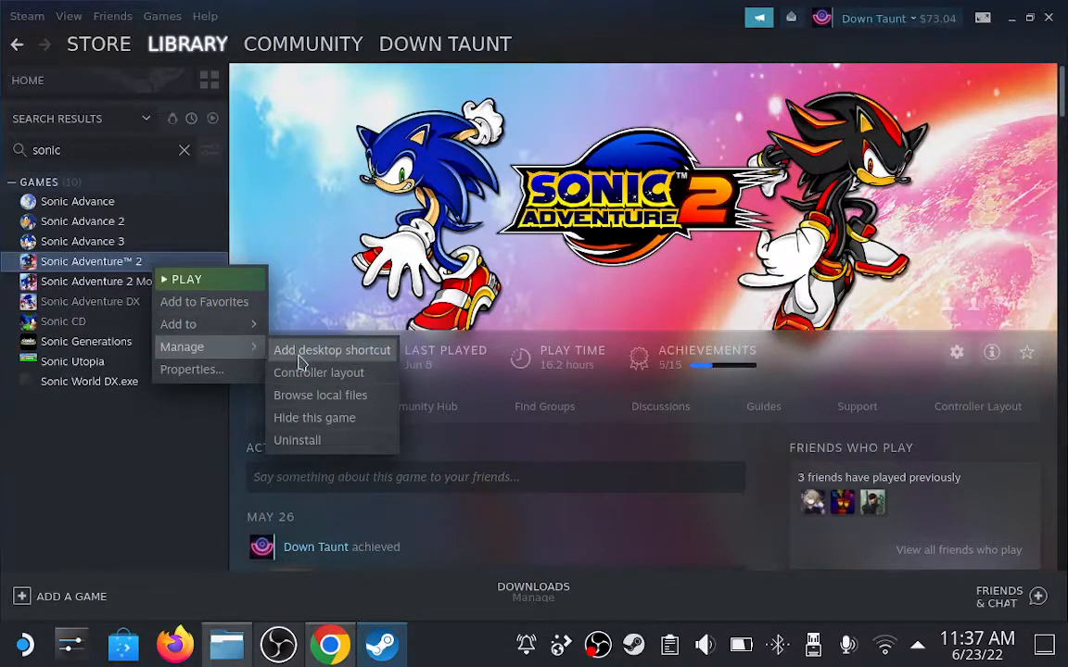
click(320, 395)
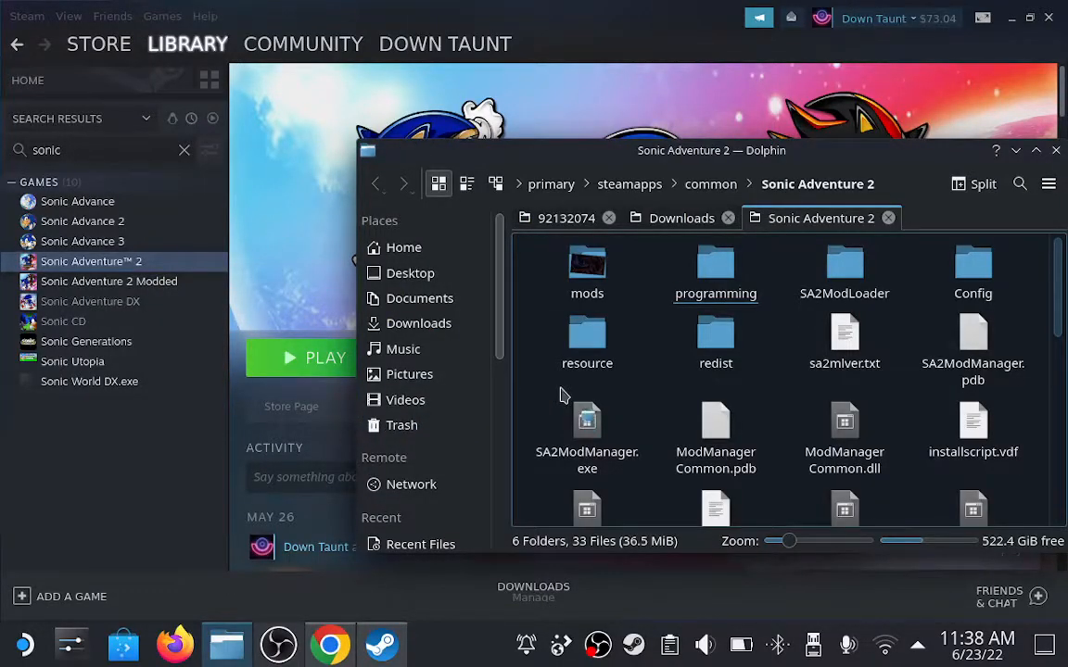
Step: Open the downloaded sa2modloader .7z from Chrome's download bar in Ark
click(330, 644)
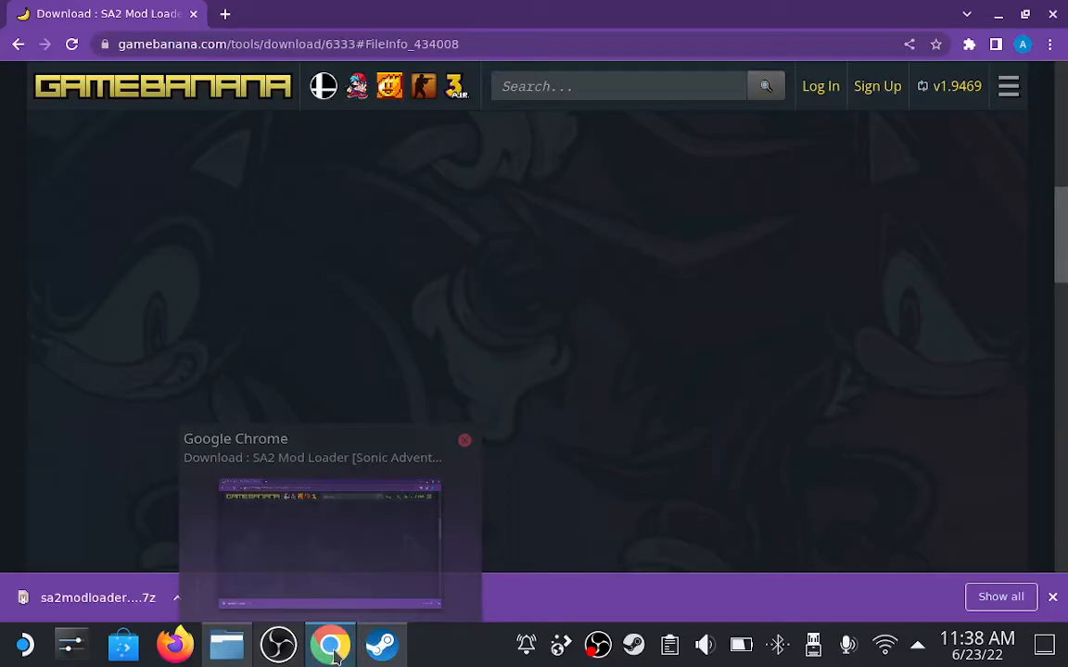
click(97, 598)
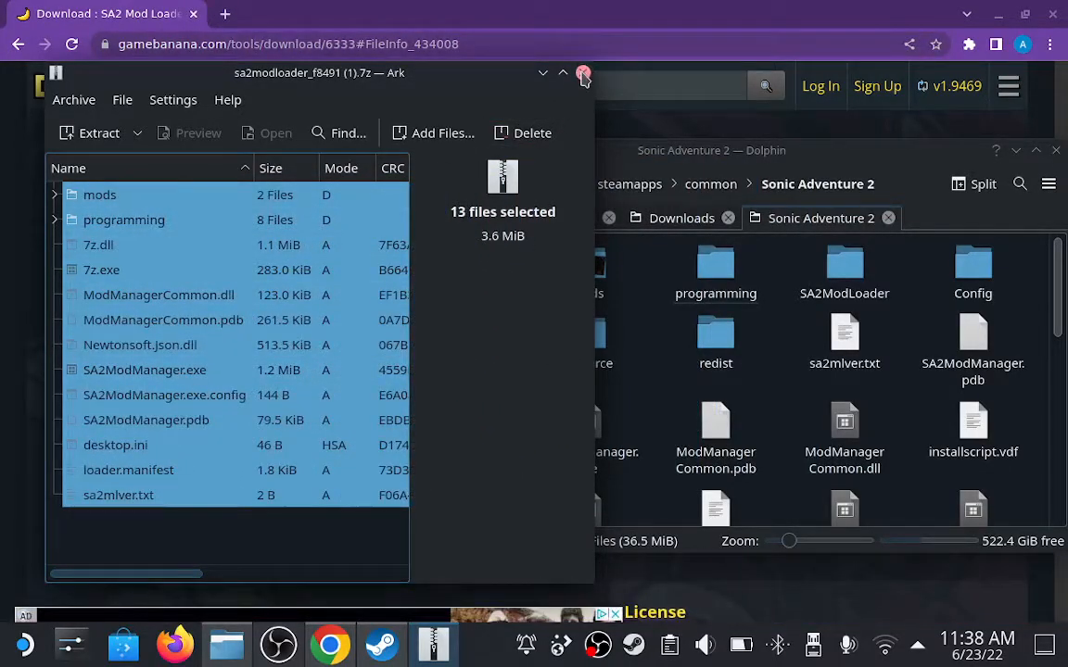
Step: Close Ark, browse the mods folder, then go back and select SA2ModManager.exe
click(582, 74)
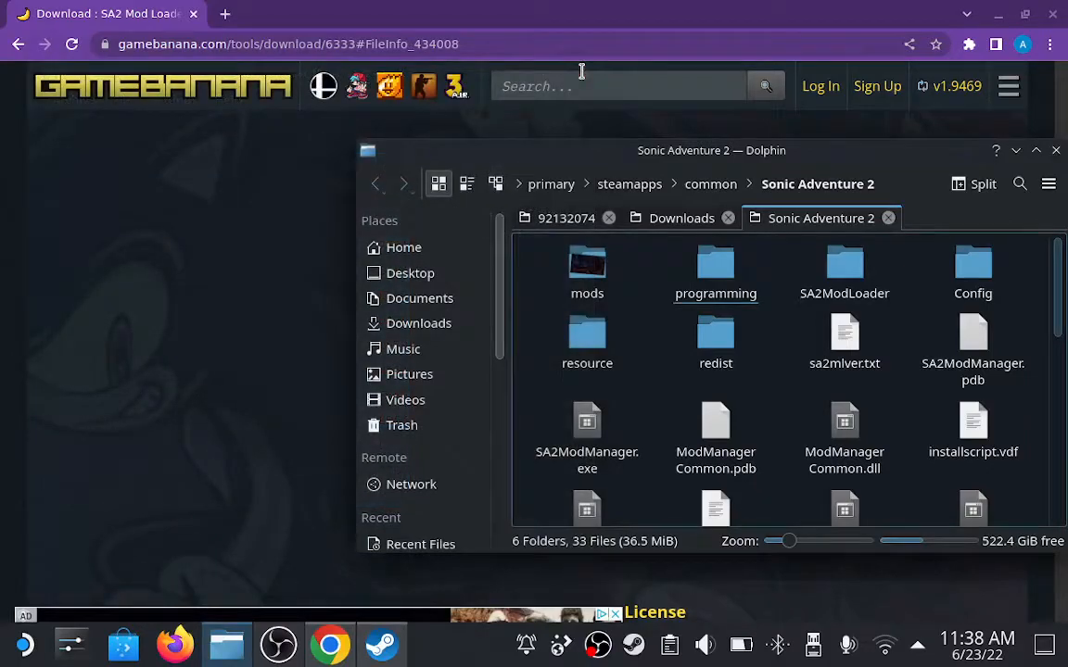
double_click(586, 264)
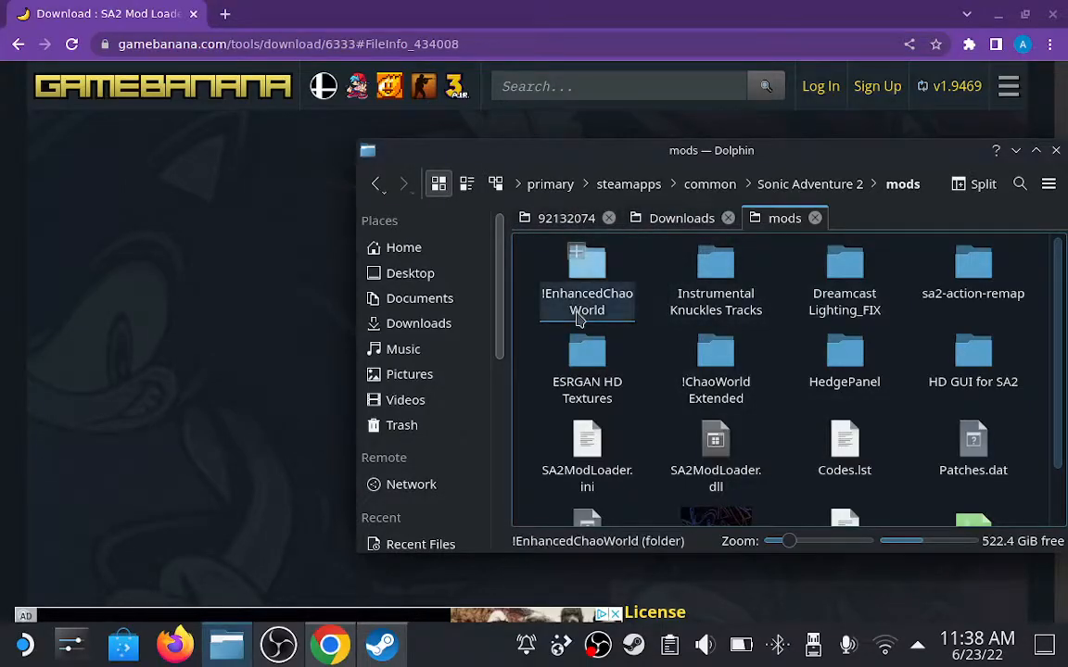
mouse_move(580, 250)
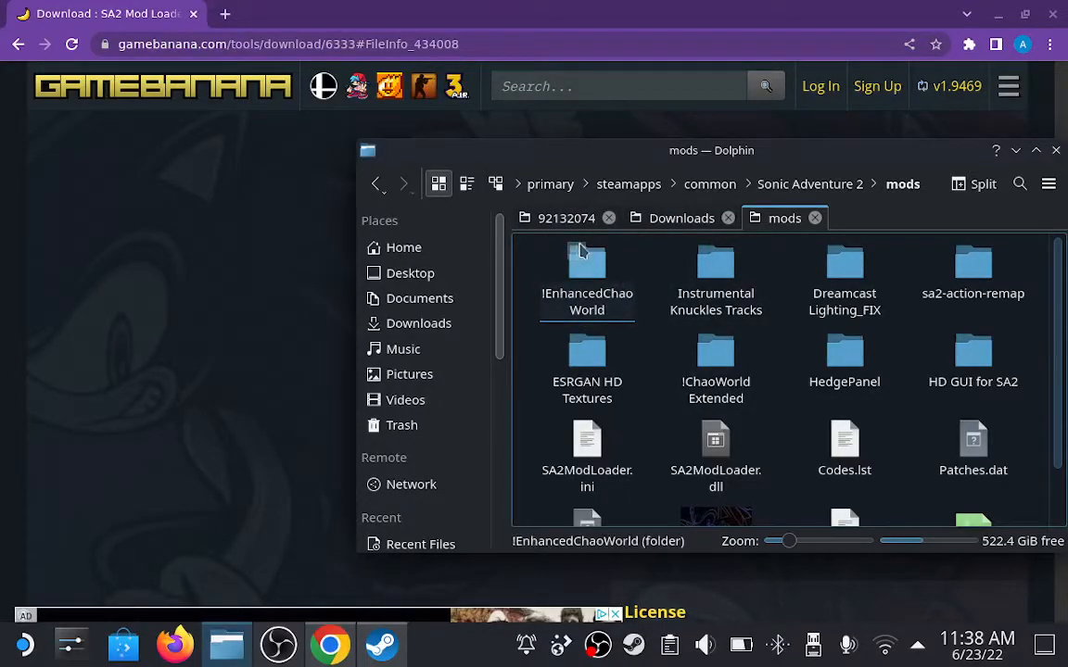
mouse_move(657, 283)
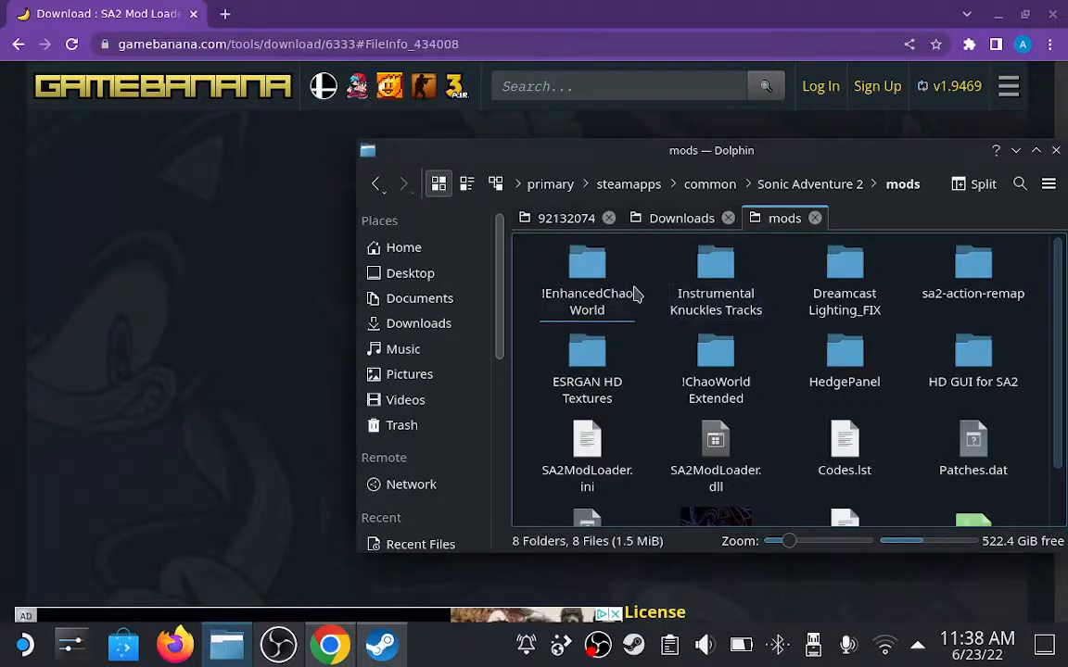
mouse_move(374, 183)
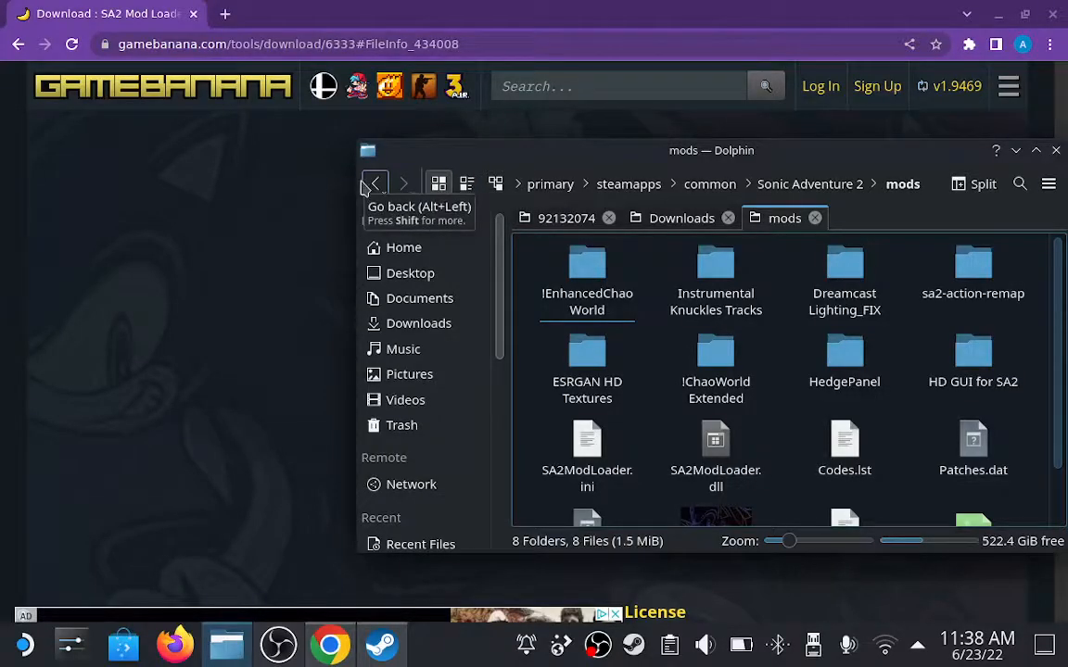
click(374, 183)
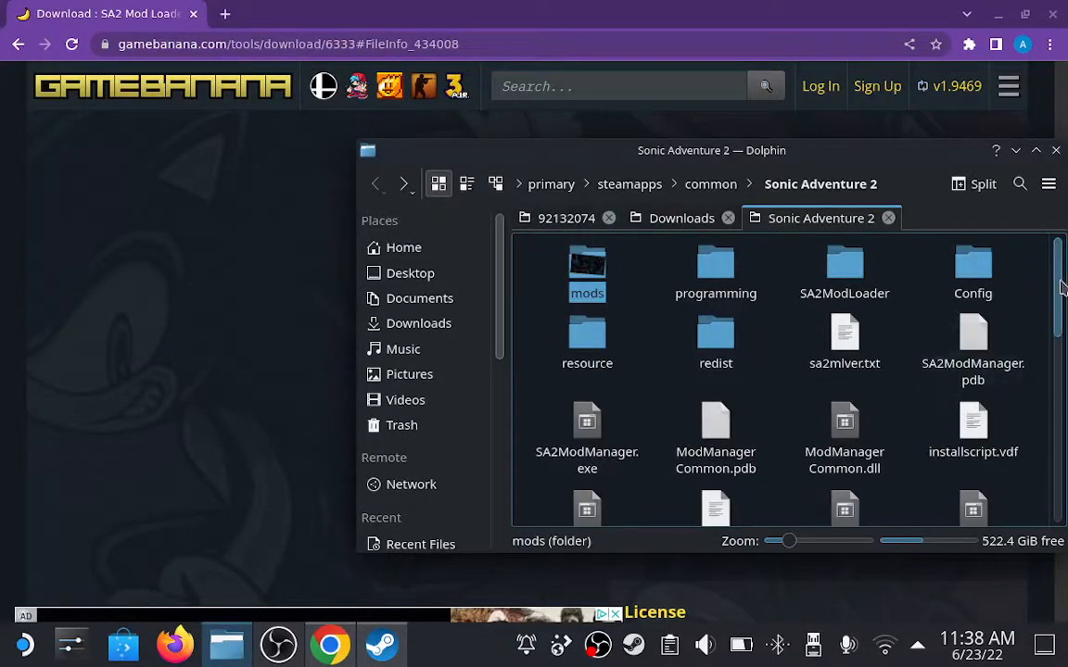
scroll(down, 3)
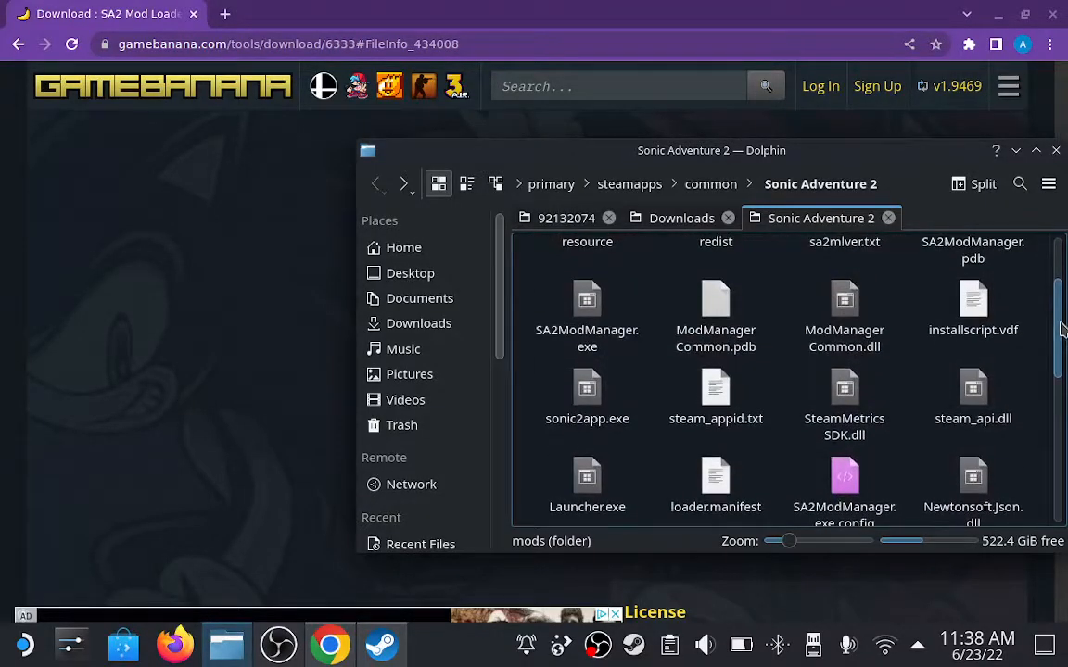
click(586, 306)
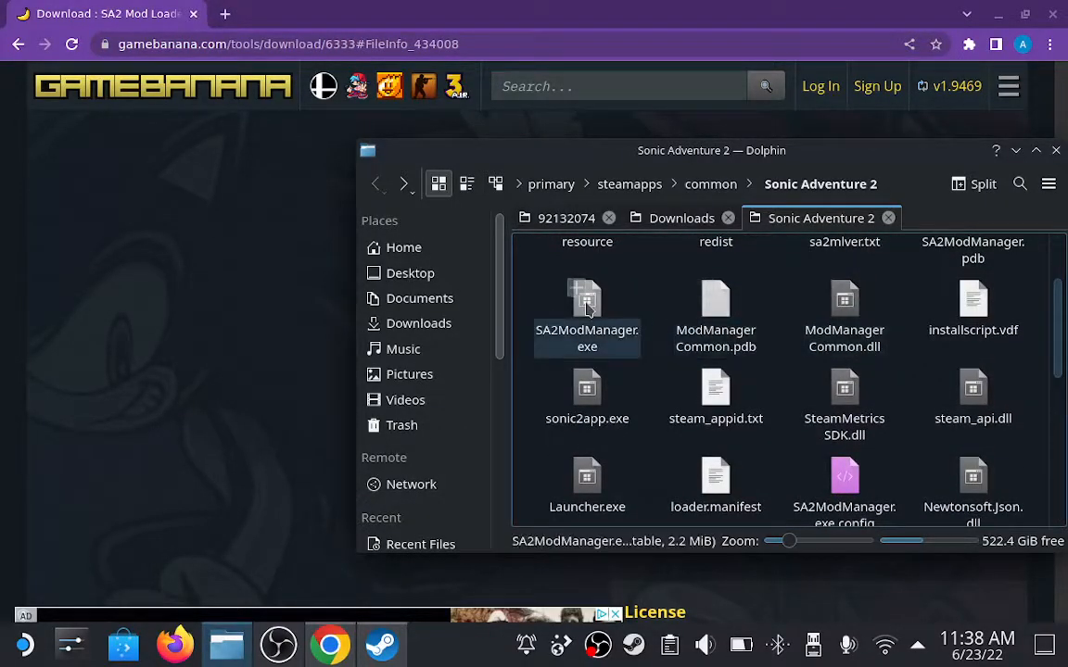
Step: Execute SA2ModManager.exe and pick a Wine prefix in Protontricks
double_click(587, 315)
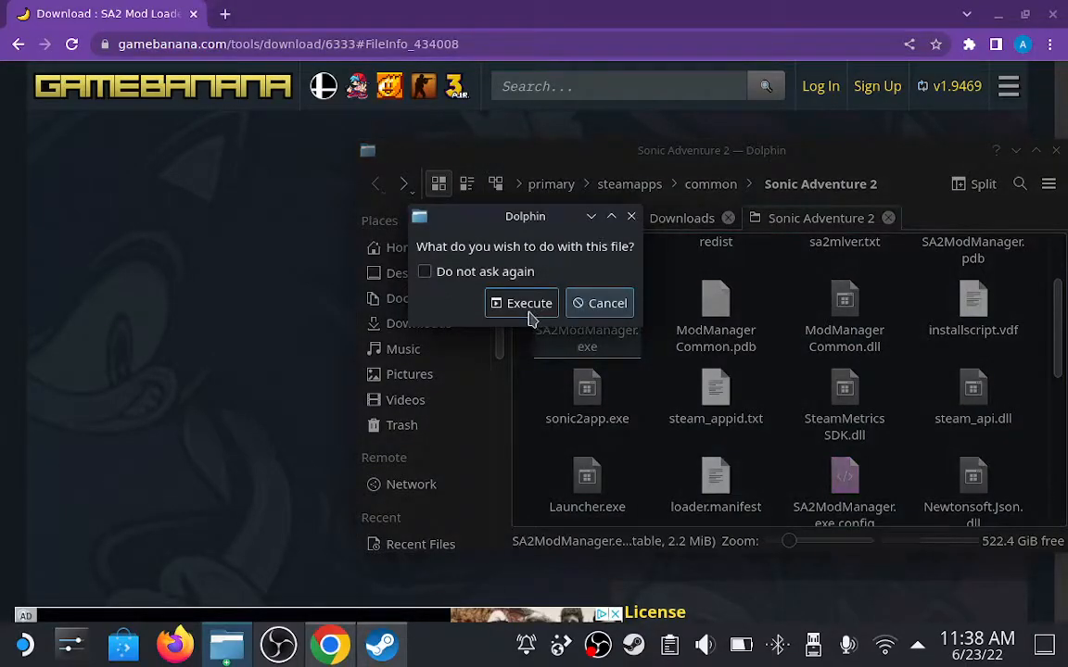
click(521, 303)
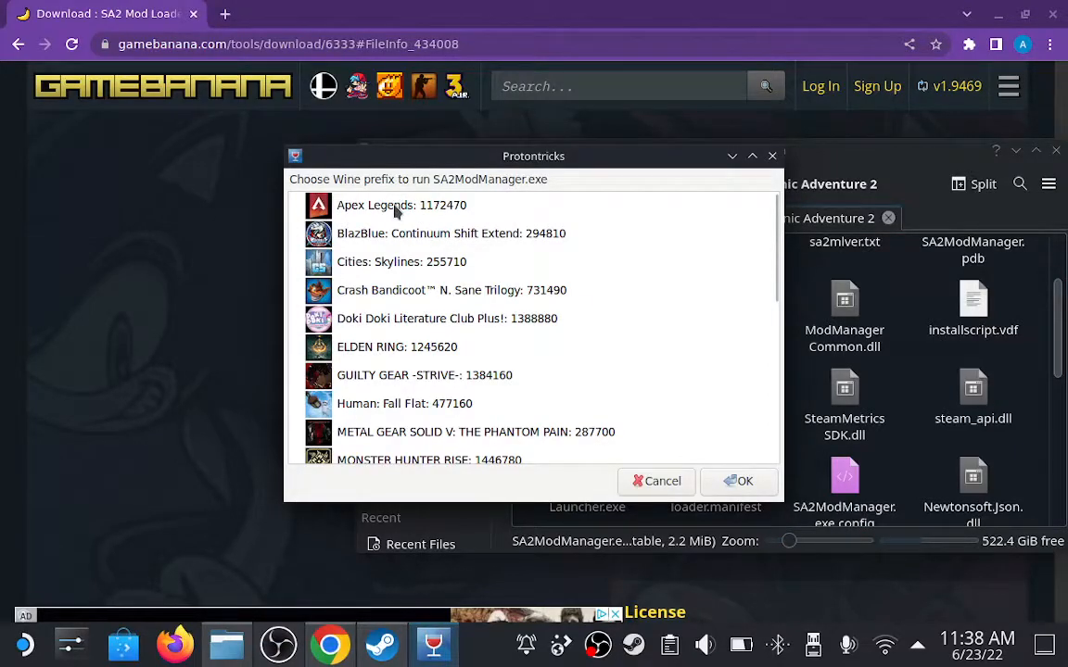
click(401, 205)
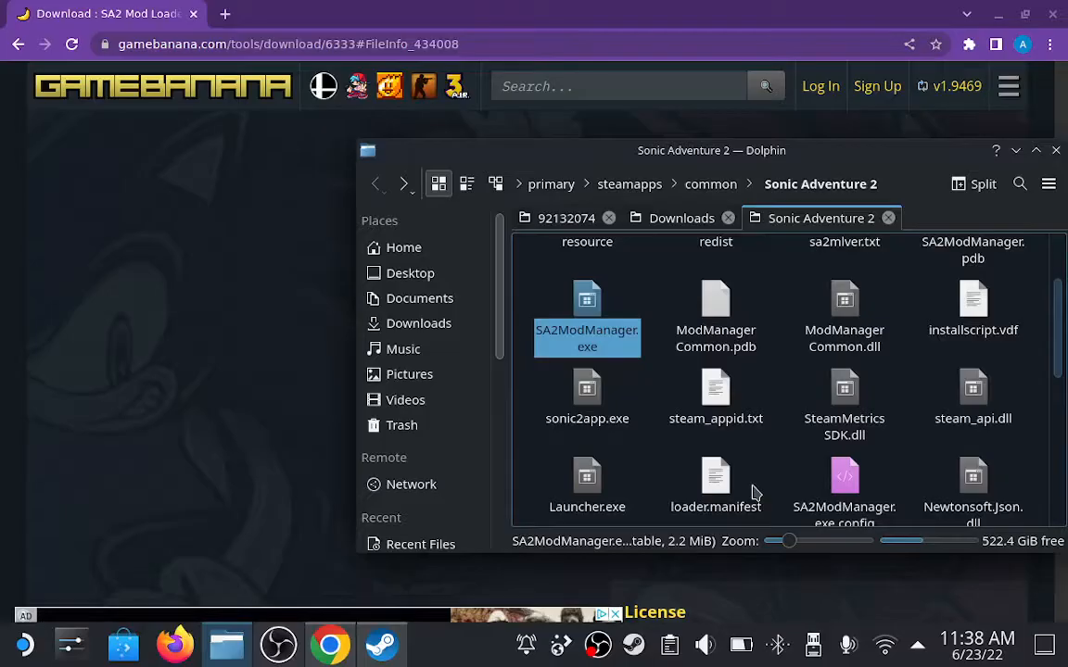
Step: Launch SA2 Mod Manager, decline overwriting the loader, view HD GUI for SA2, and save
double_click(586, 315)
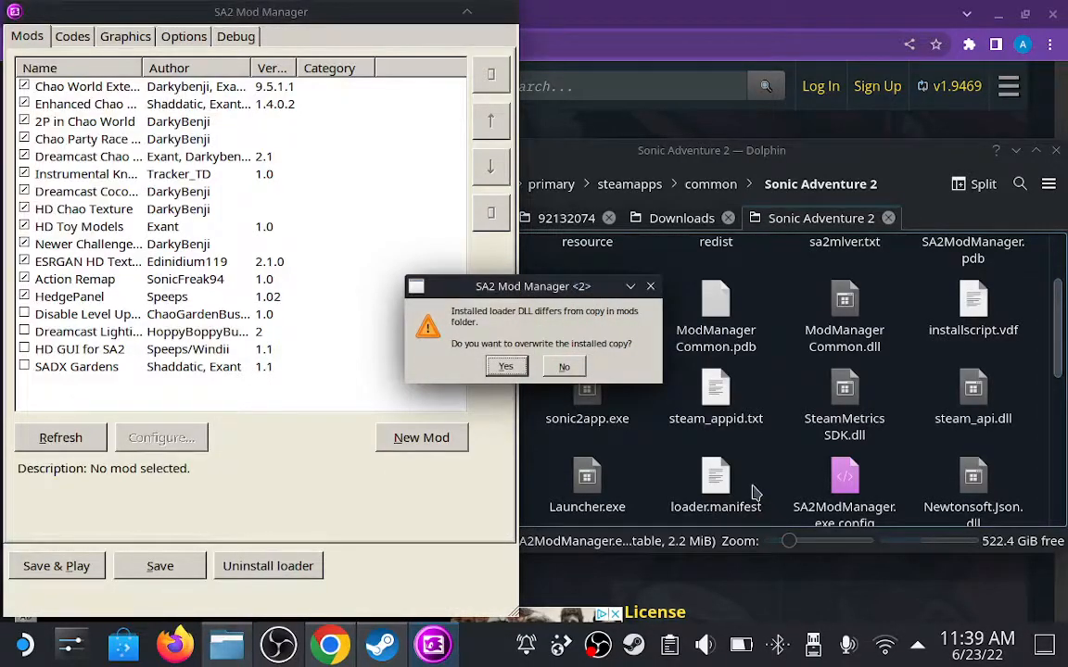
mouse_move(638, 378)
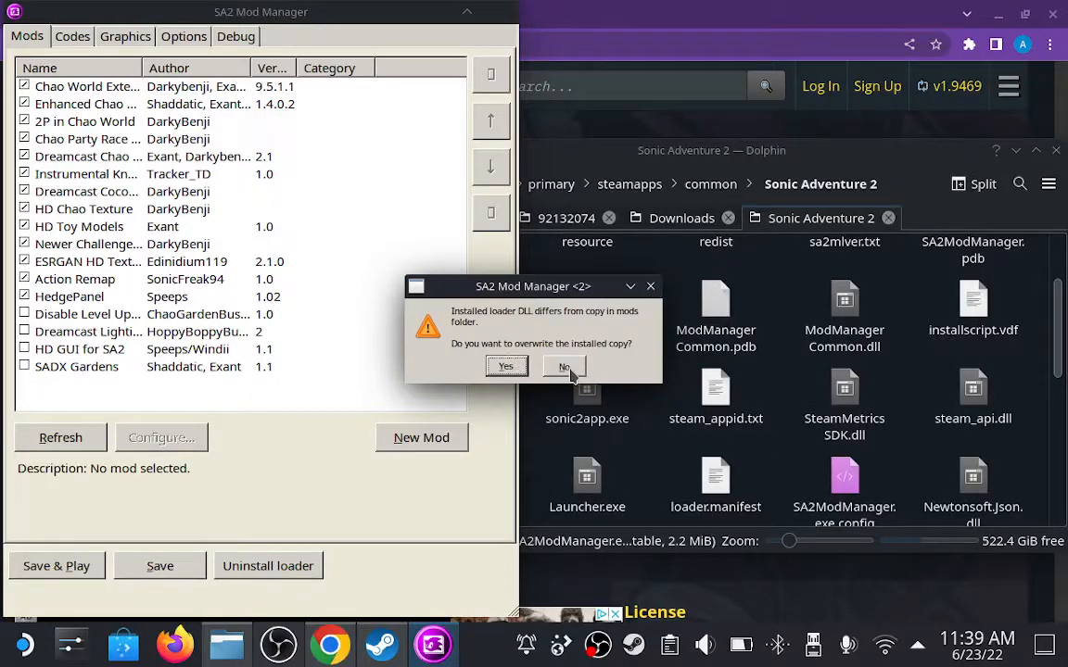
click(563, 366)
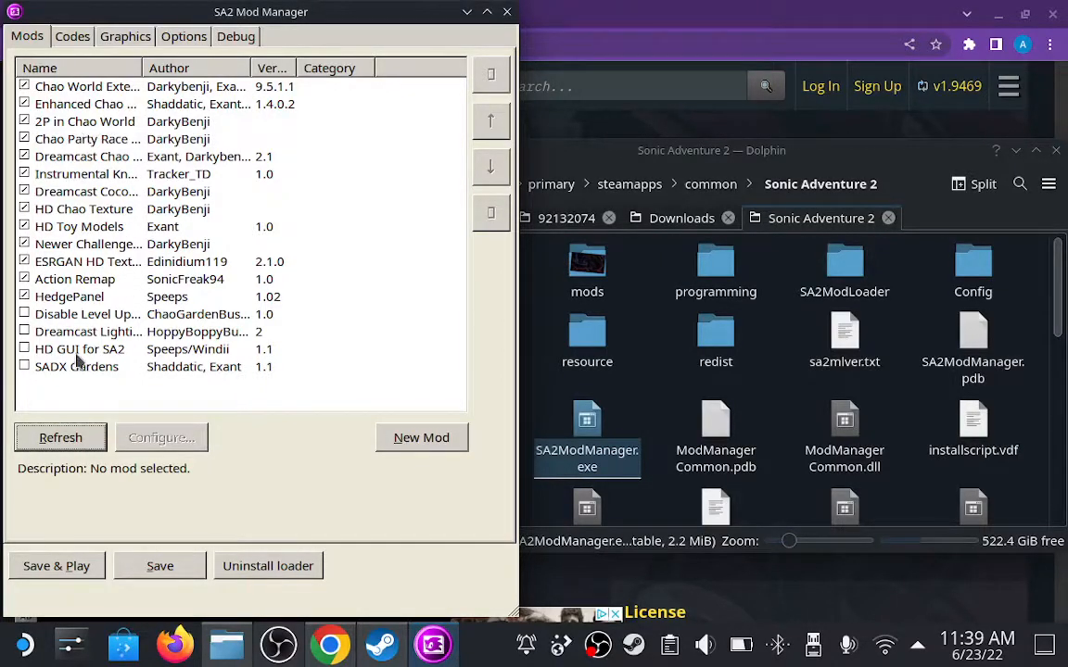
click(79, 349)
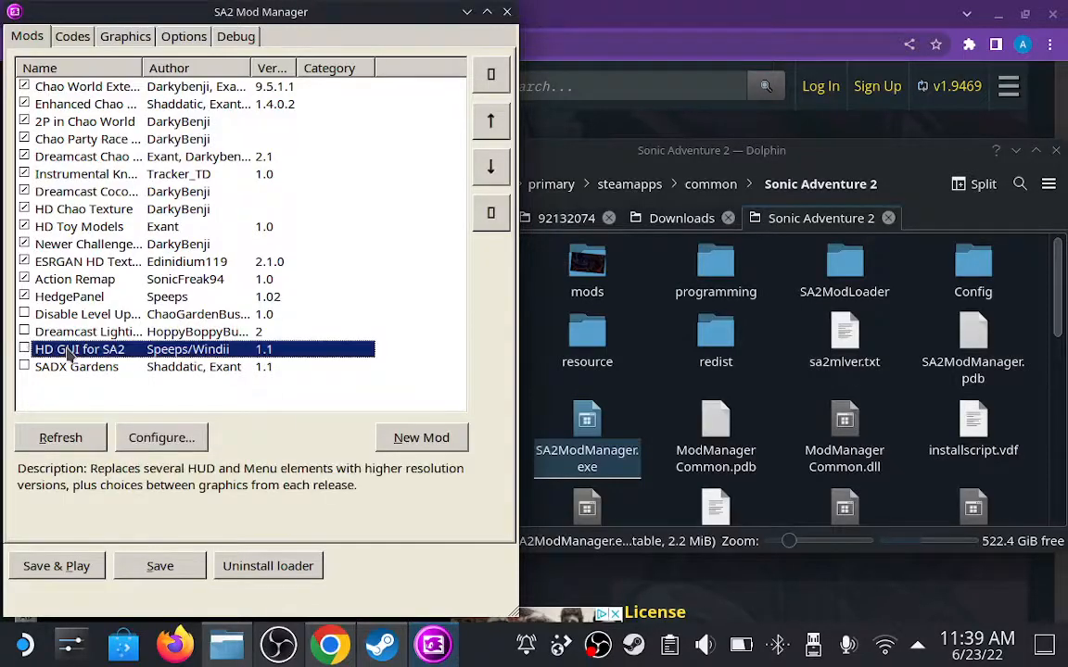
click(88, 332)
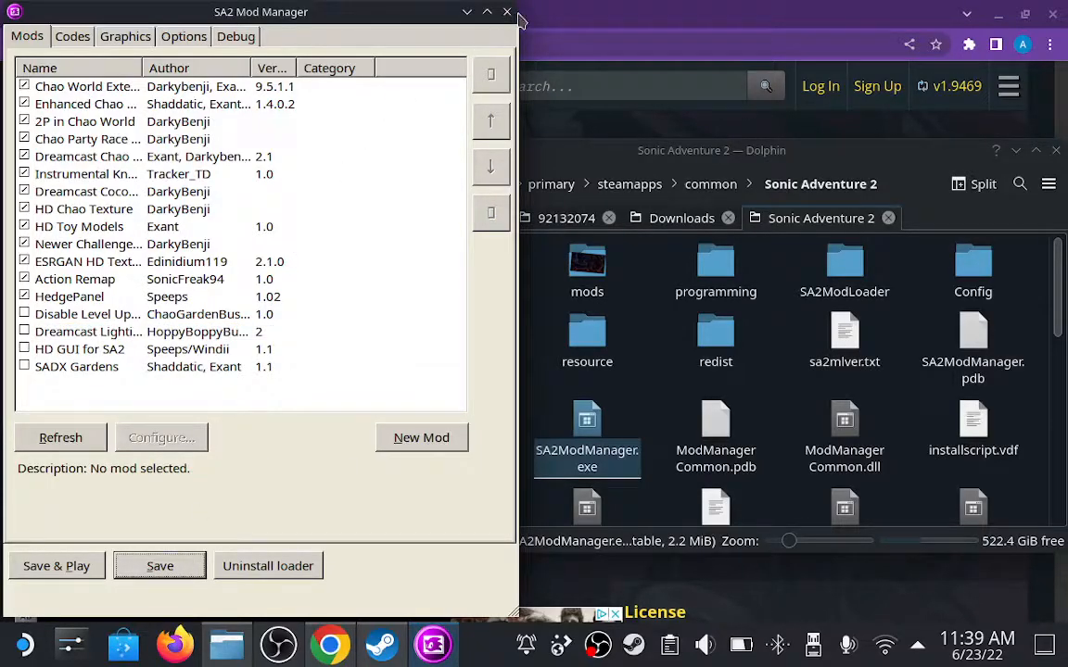
mouse_move(507, 12)
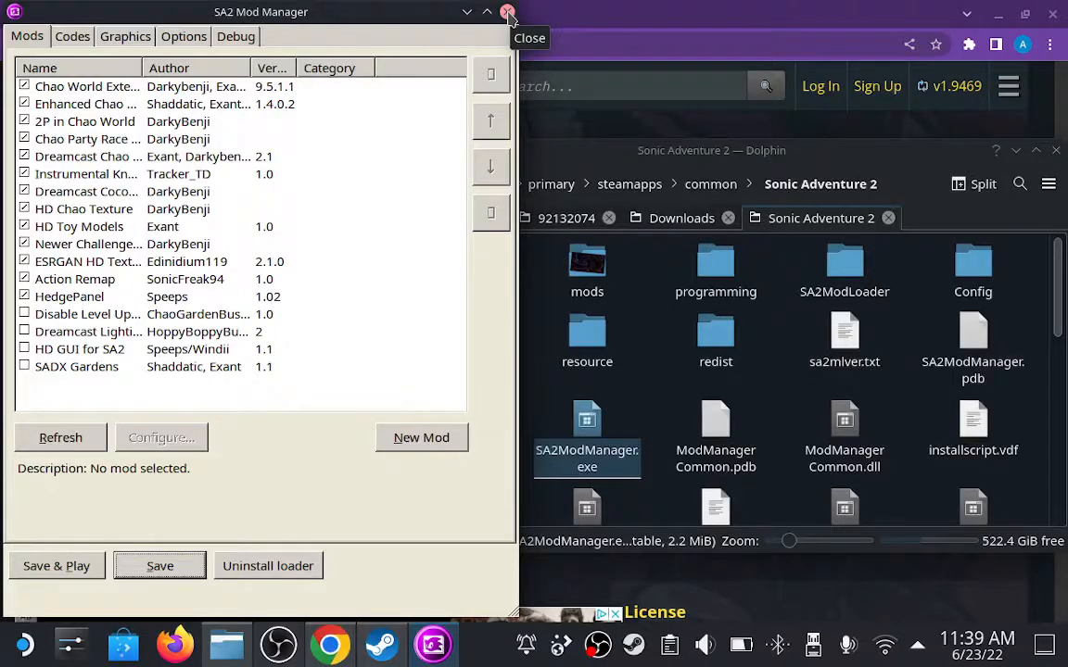
Step: Close SA2 Mod Manager and scroll through the Sonic Adventure 2 folder in Dolphin
click(508, 12)
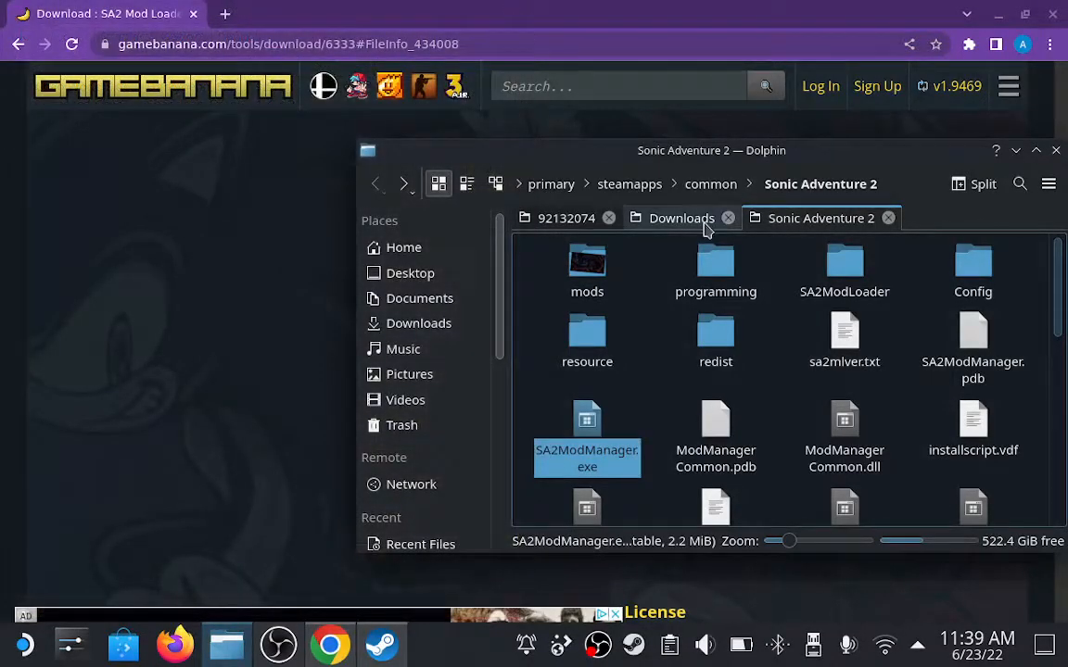
scroll(down, 3)
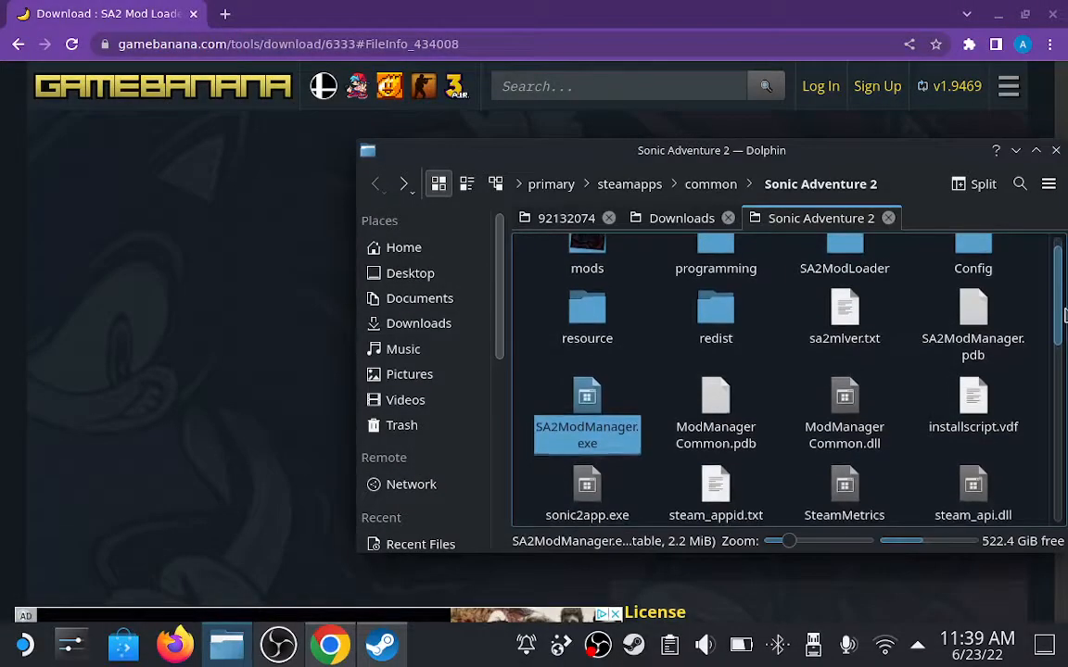
scroll(down, 3)
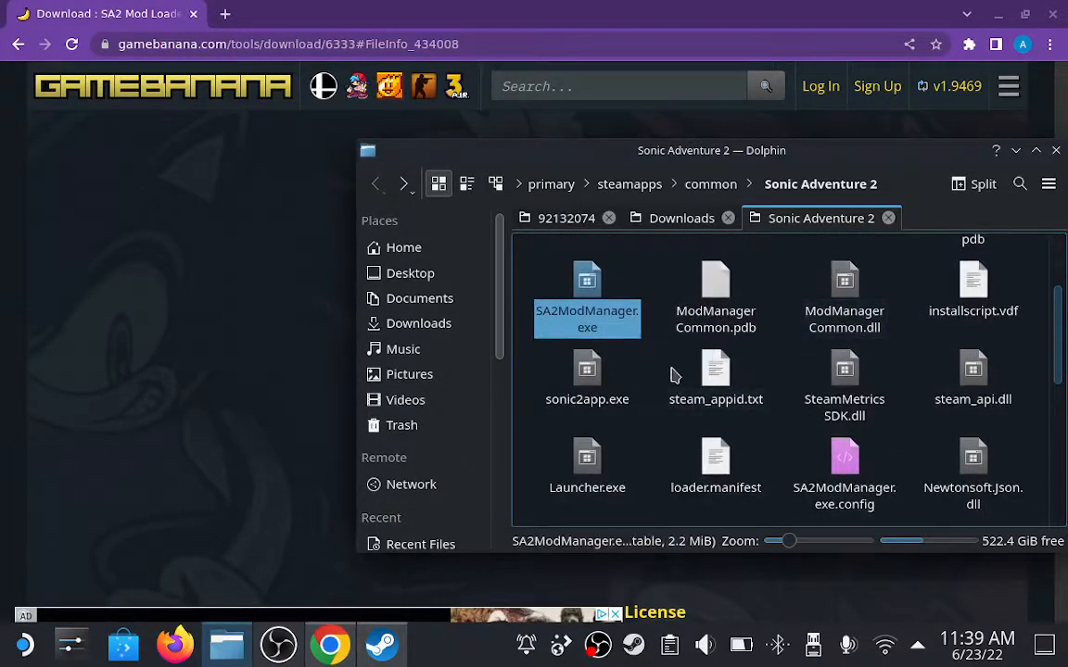
mouse_move(501, 485)
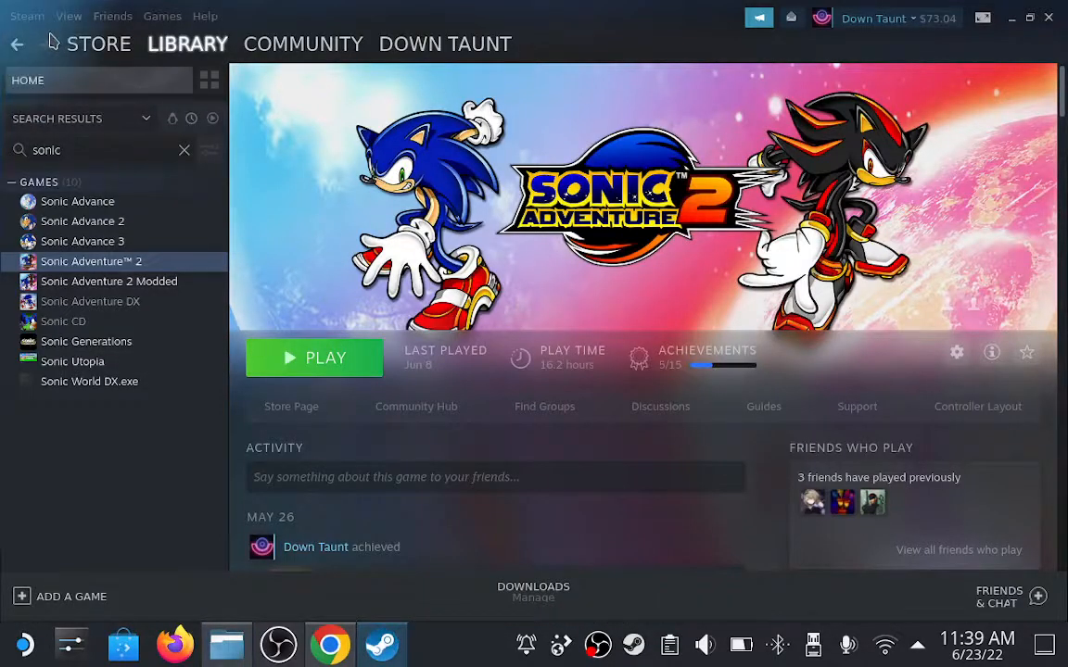
Step: Choose Add a Non-Steam Game from Steam's Games menu
click(26, 16)
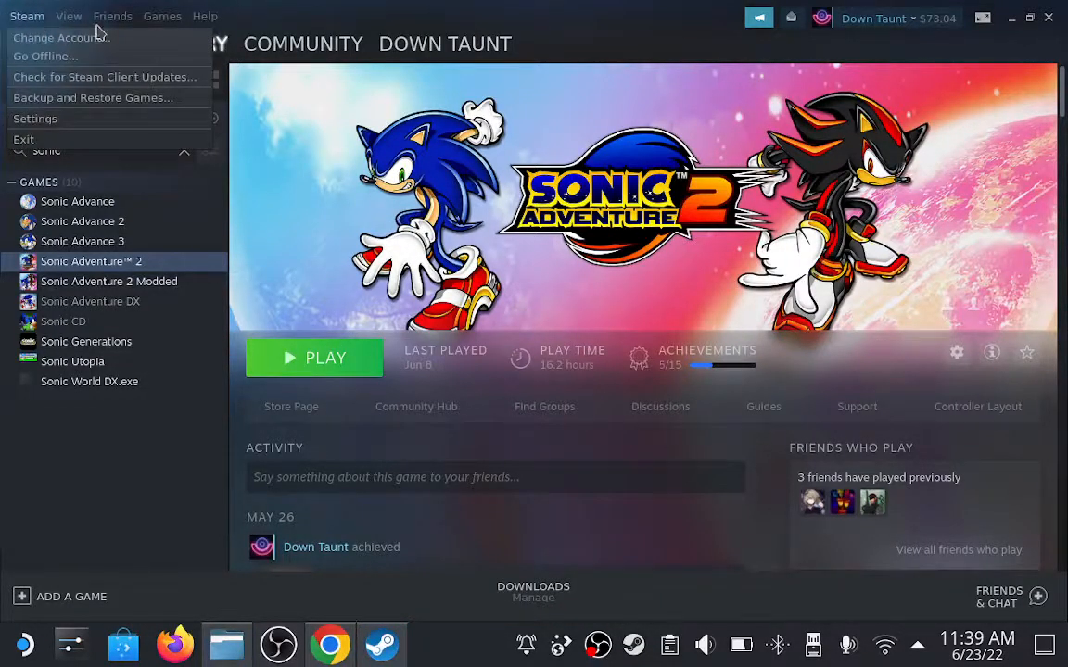
click(161, 16)
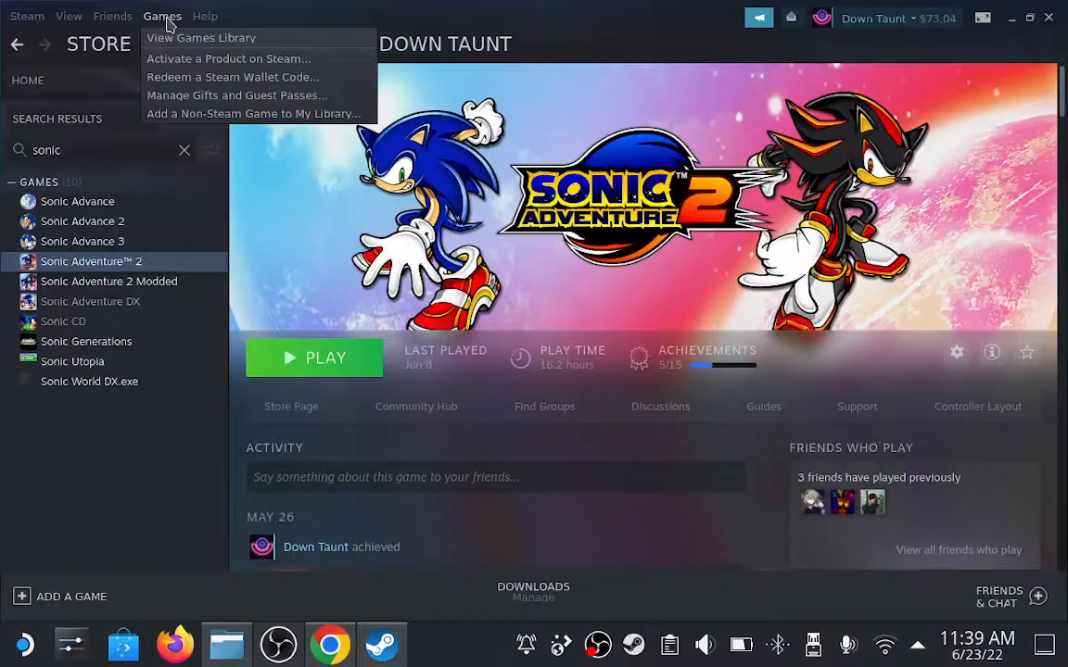
click(252, 113)
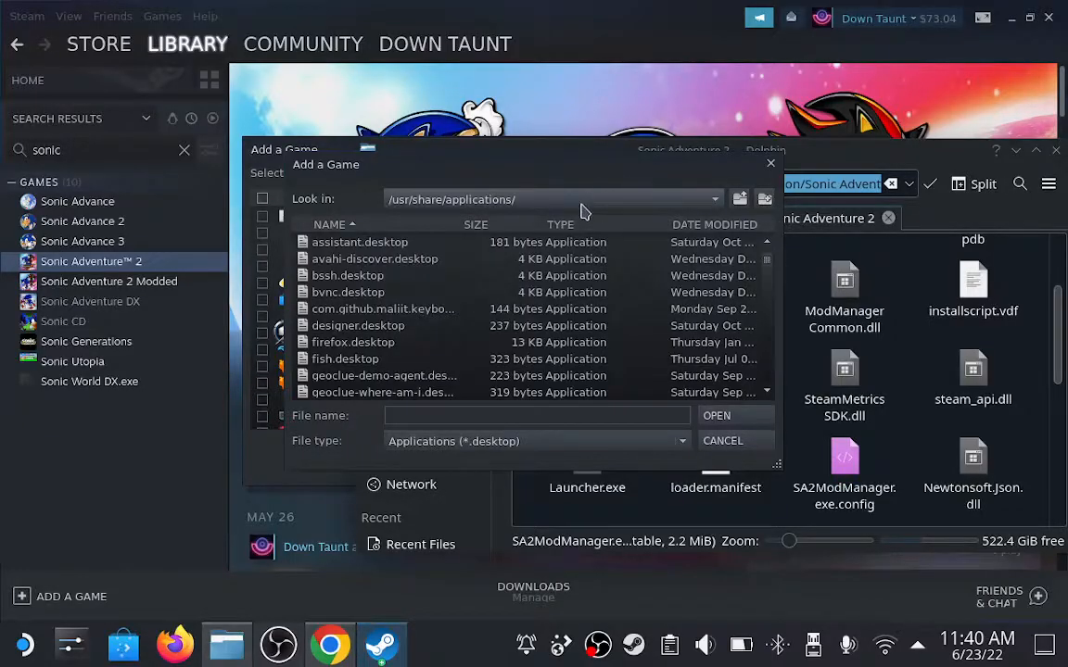
Step: Browse from the filesystem root into the /run/media folder
click(711, 198)
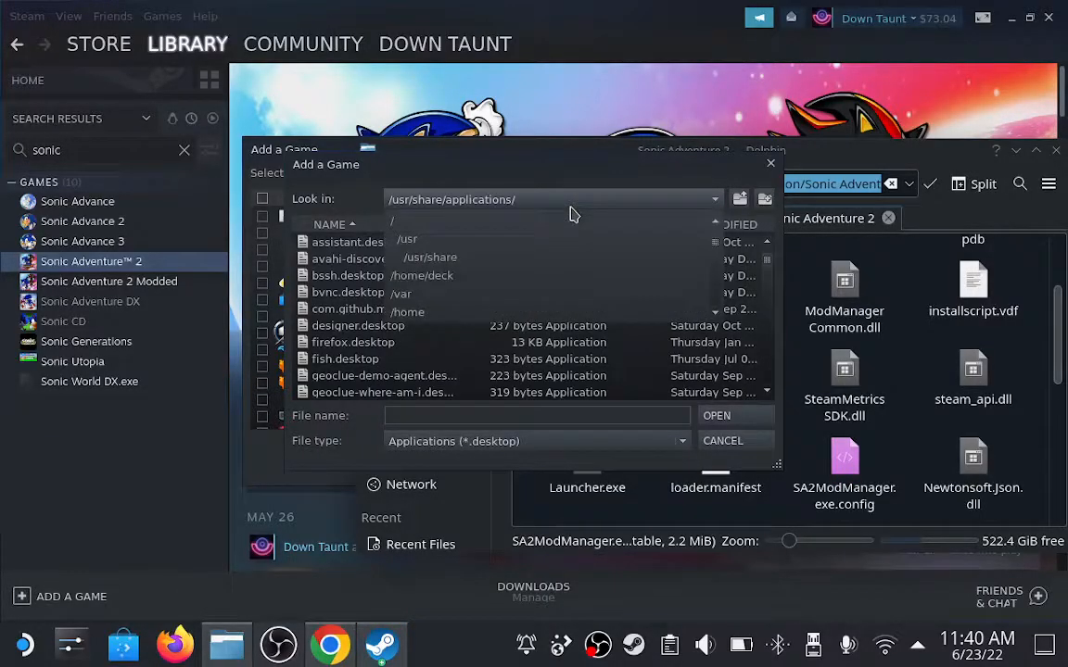
mouse_move(918, 260)
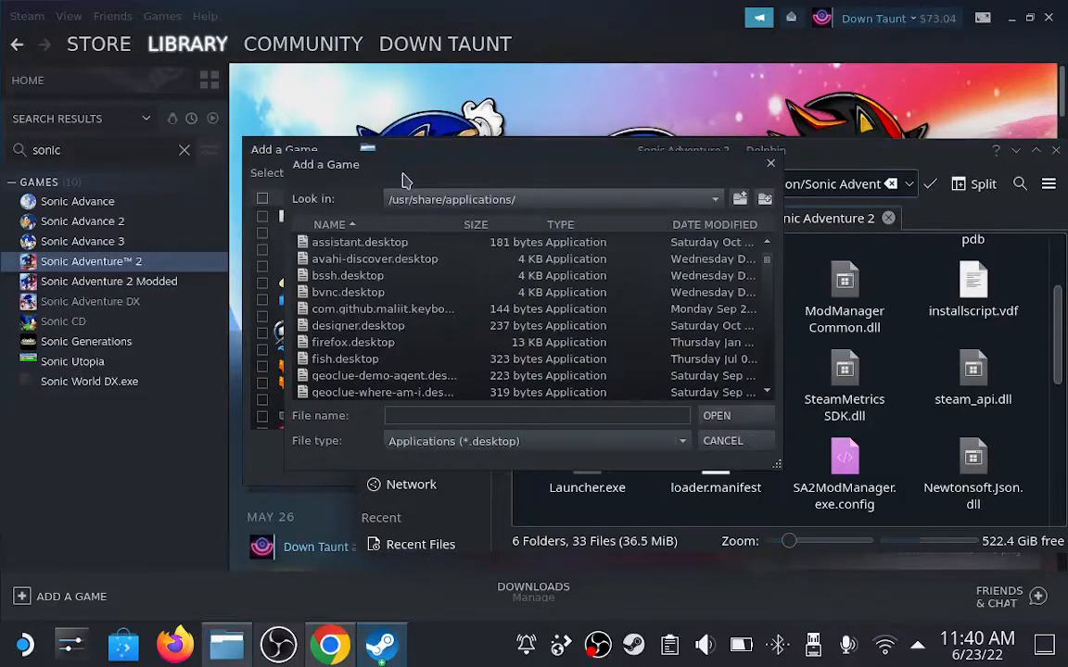
click(712, 200)
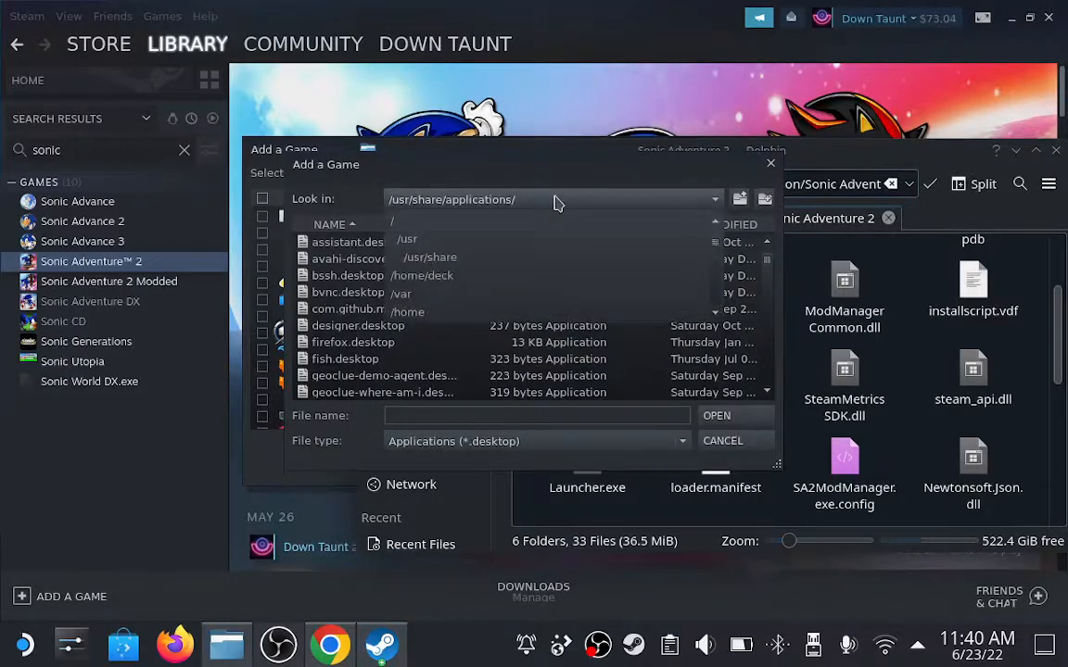
mouse_move(443, 223)
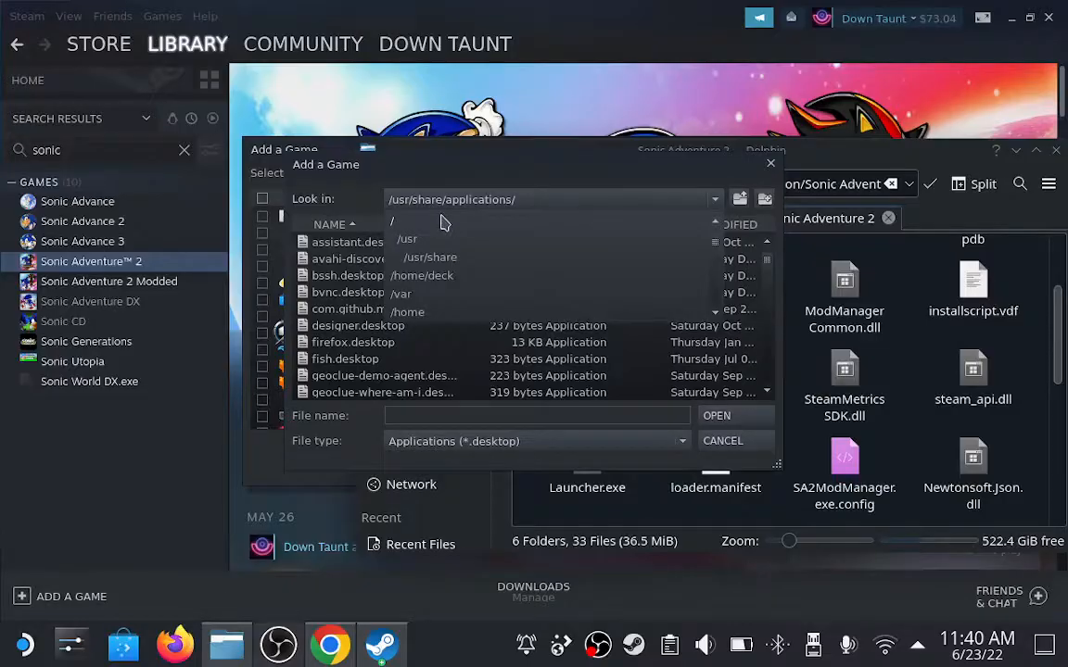
click(392, 220)
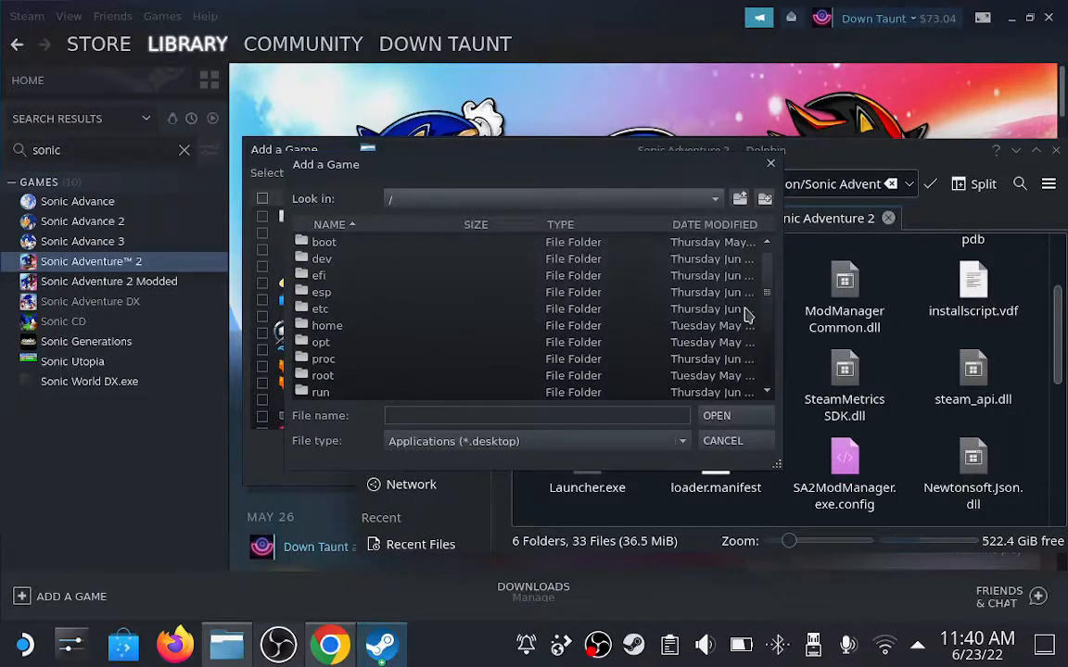
scroll(down, 3)
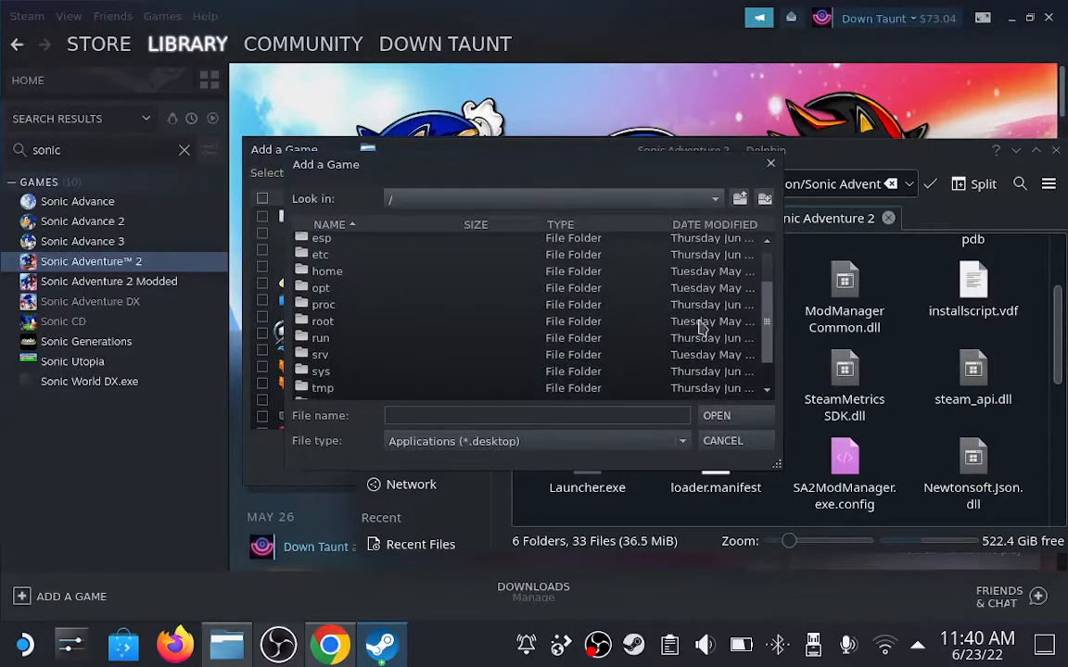
double_click(320, 337)
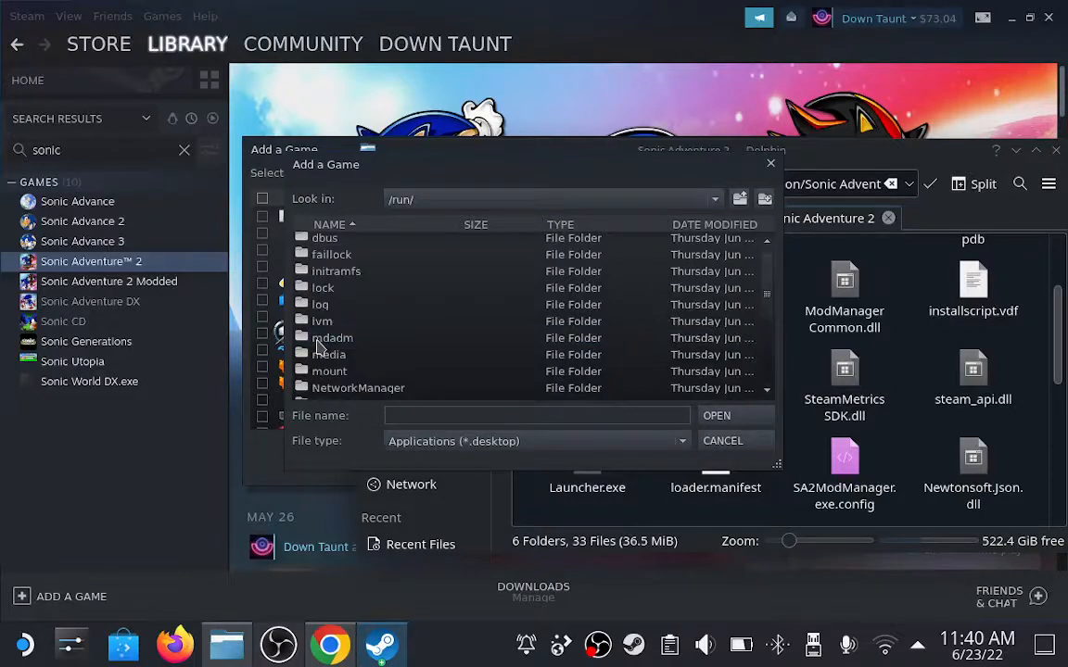
mouse_move(331, 371)
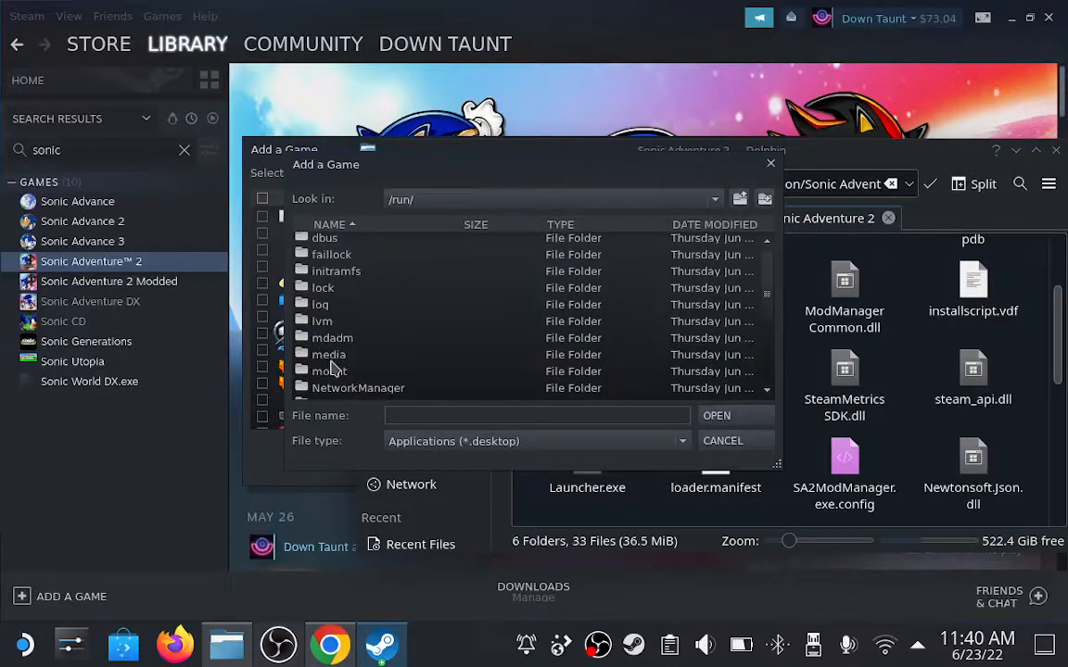
click(328, 354)
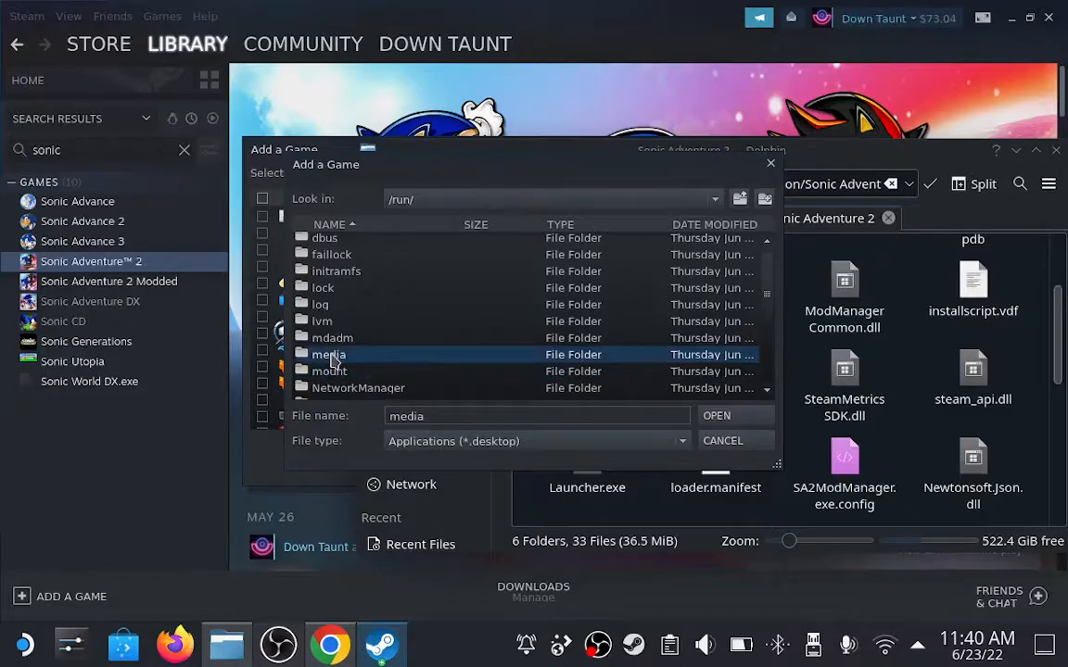
double_click(328, 354)
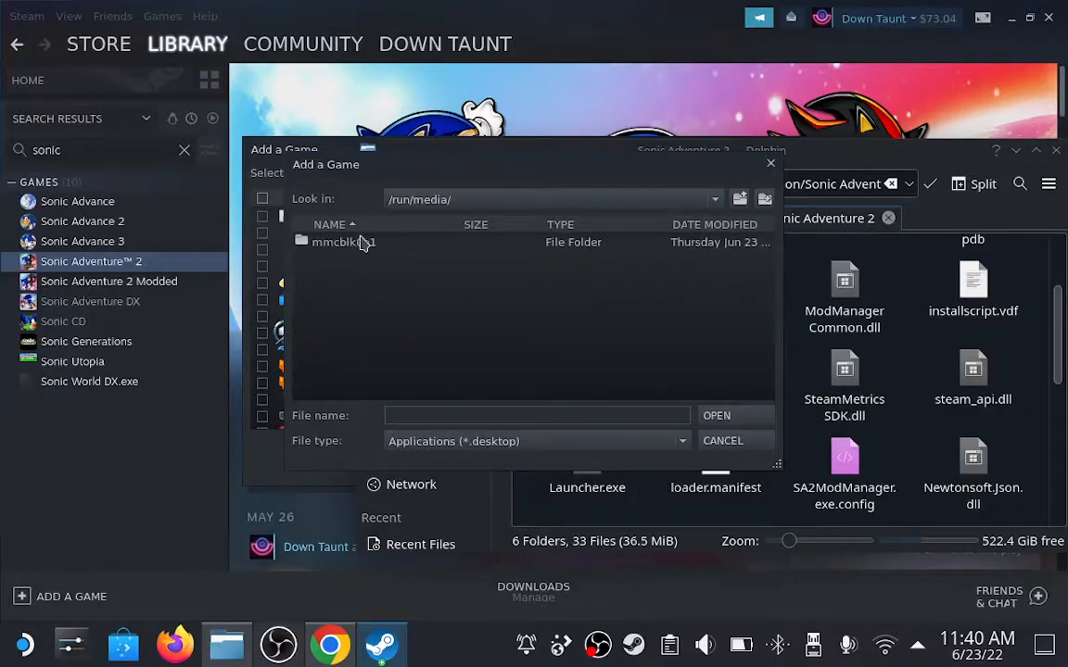
Step: Open the SD card's steamapps folder and then the Sonic Adventure 2 folder
double_click(341, 242)
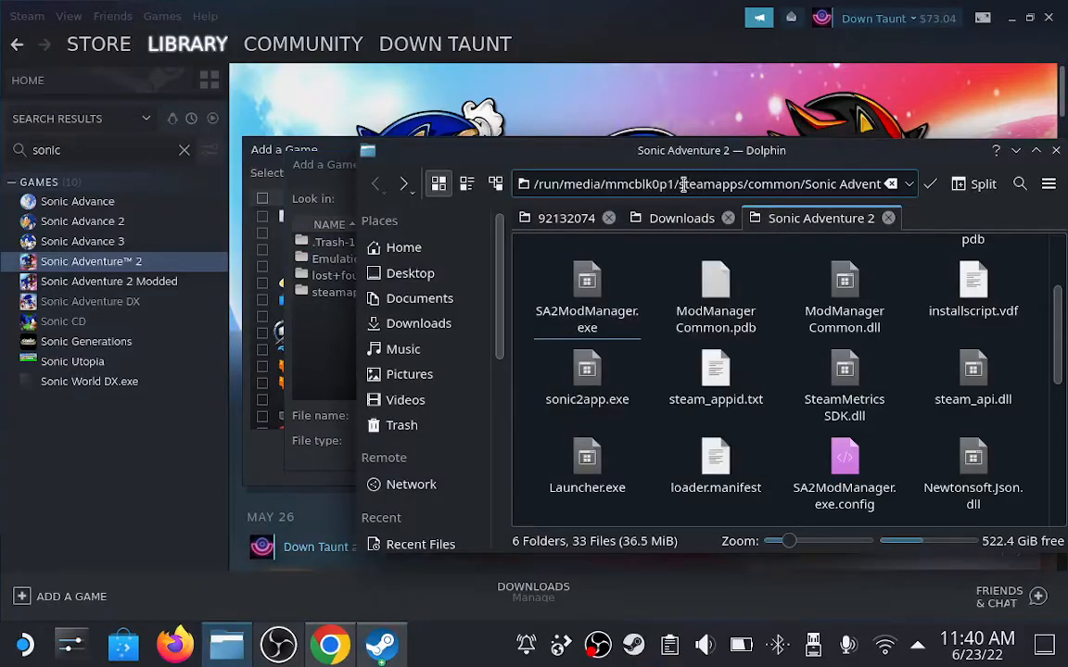
mouse_move(704, 190)
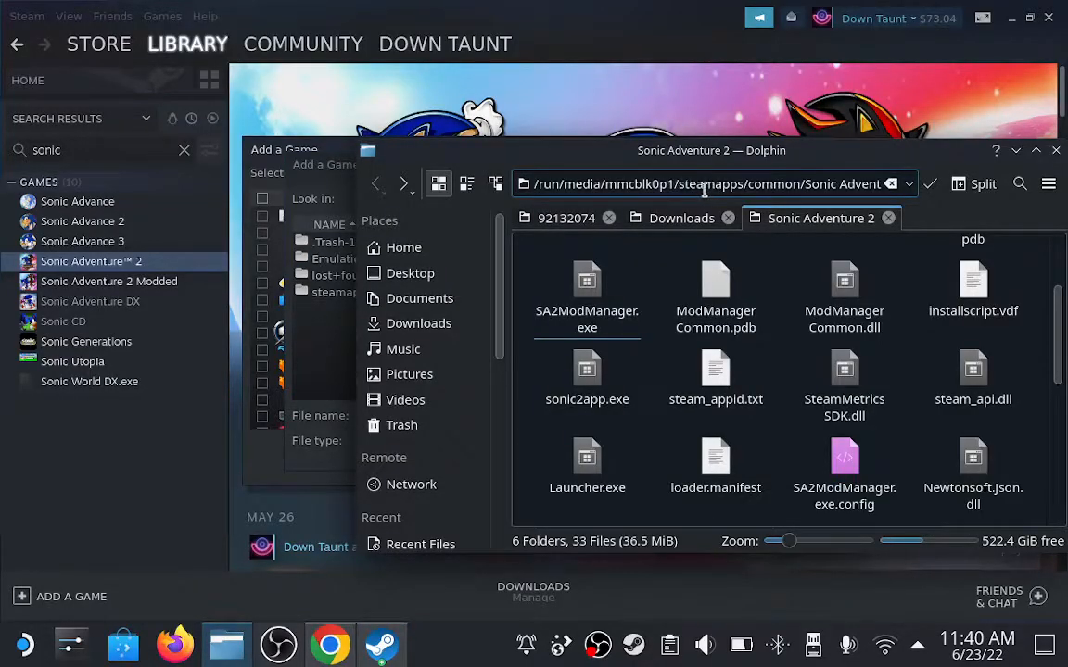
mouse_move(329, 167)
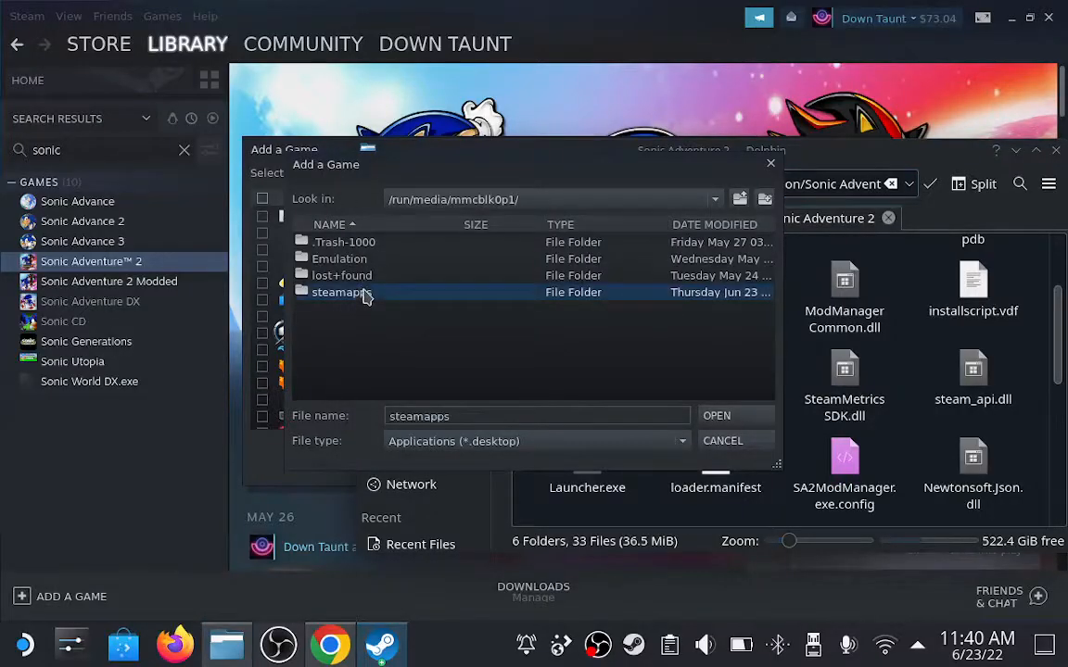
double_click(343, 292)
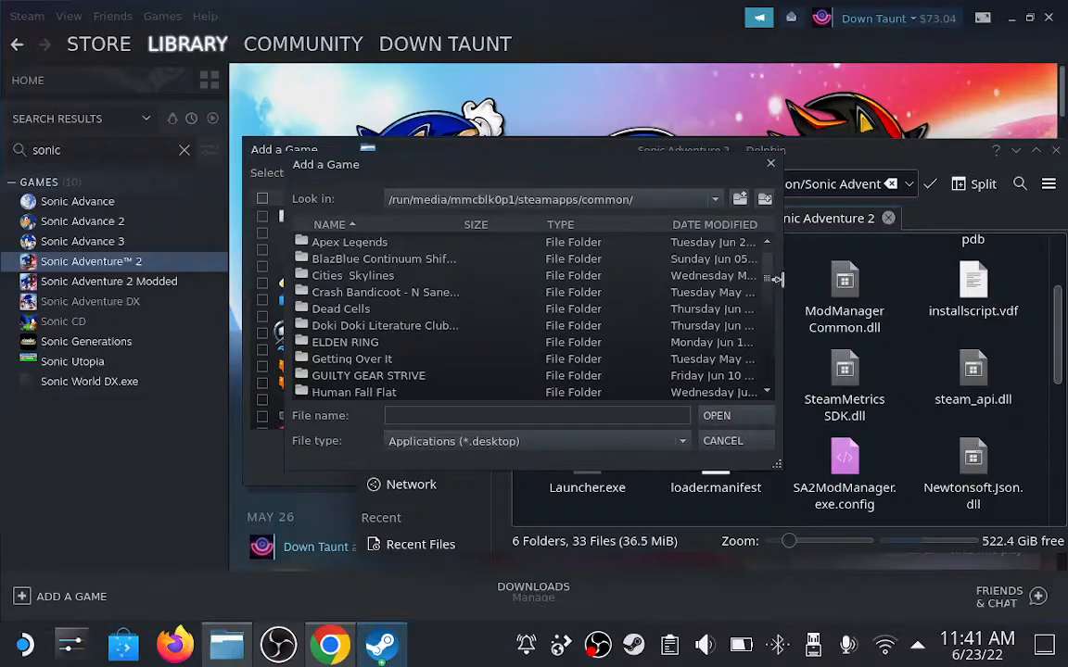
scroll(down, 3)
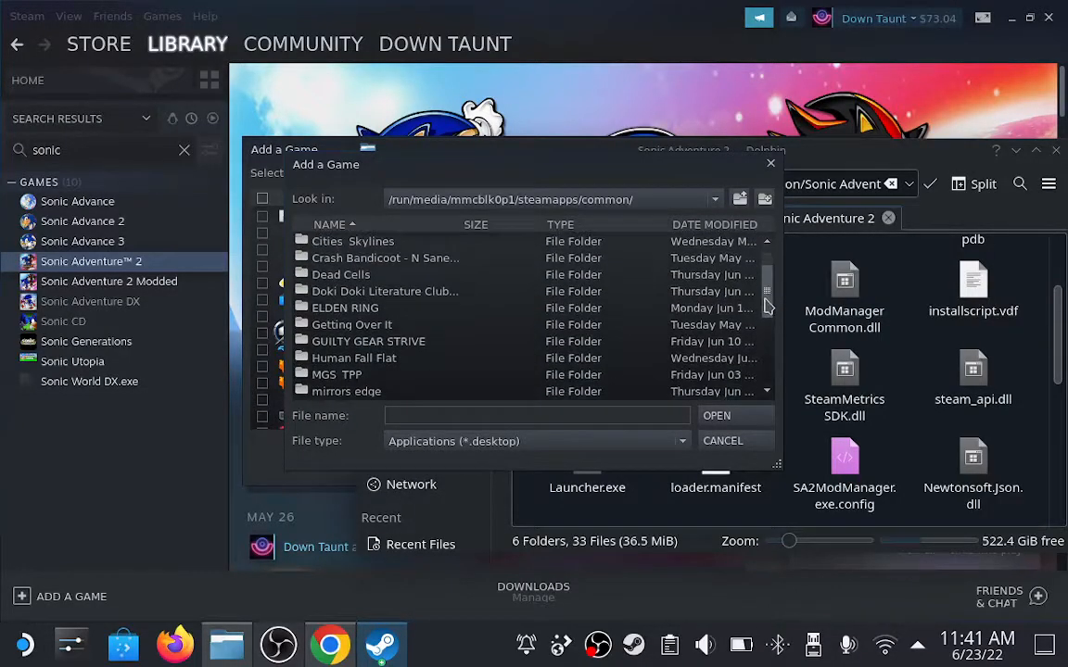
scroll(down, 3)
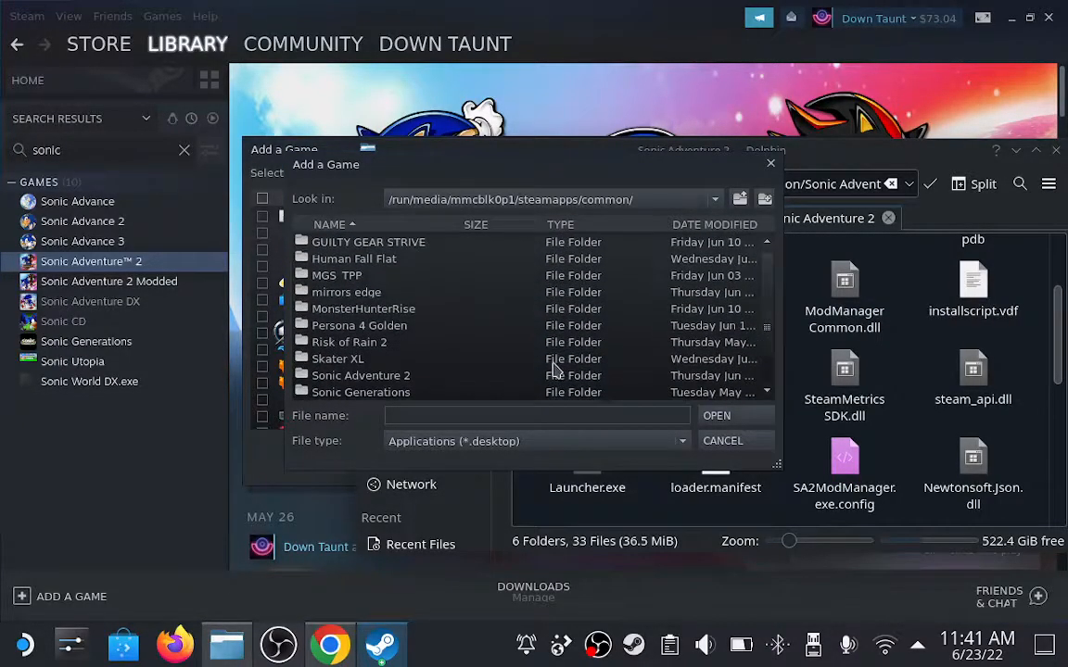
double_click(360, 375)
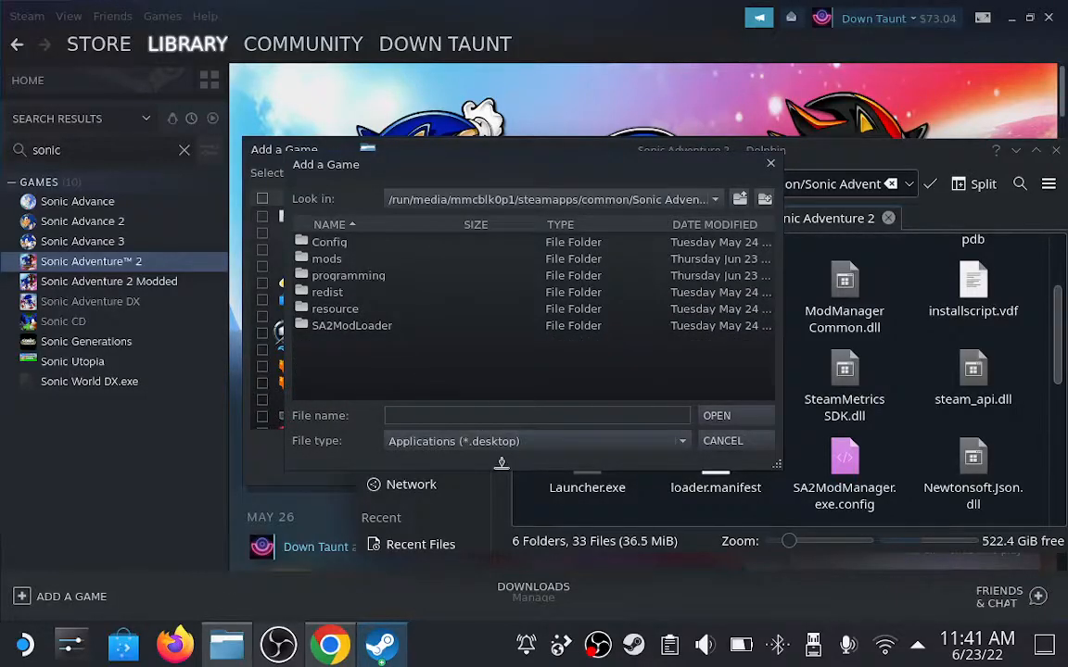
Step: Set the file type to All Files and pick sonic2app.exe as the program
click(535, 441)
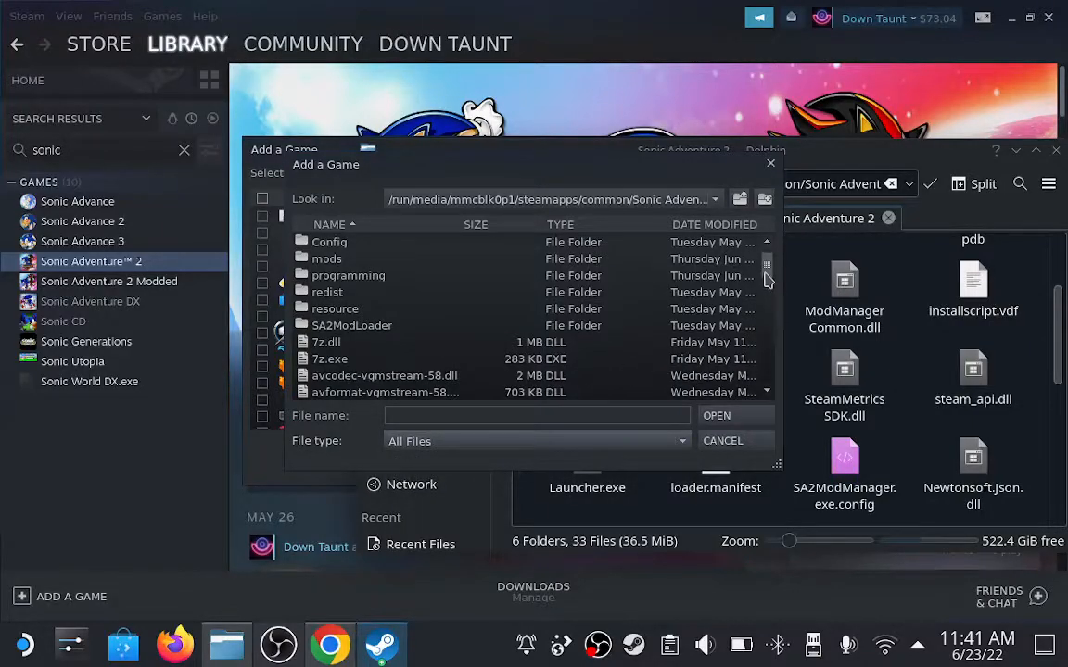
scroll(down, 3)
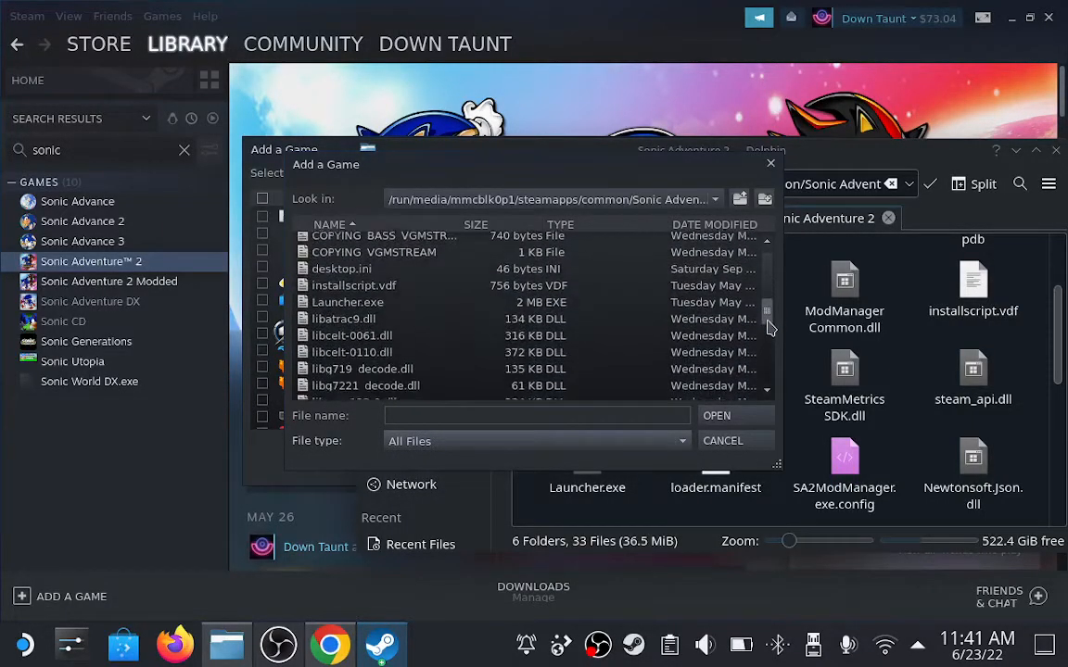
scroll(down, 3)
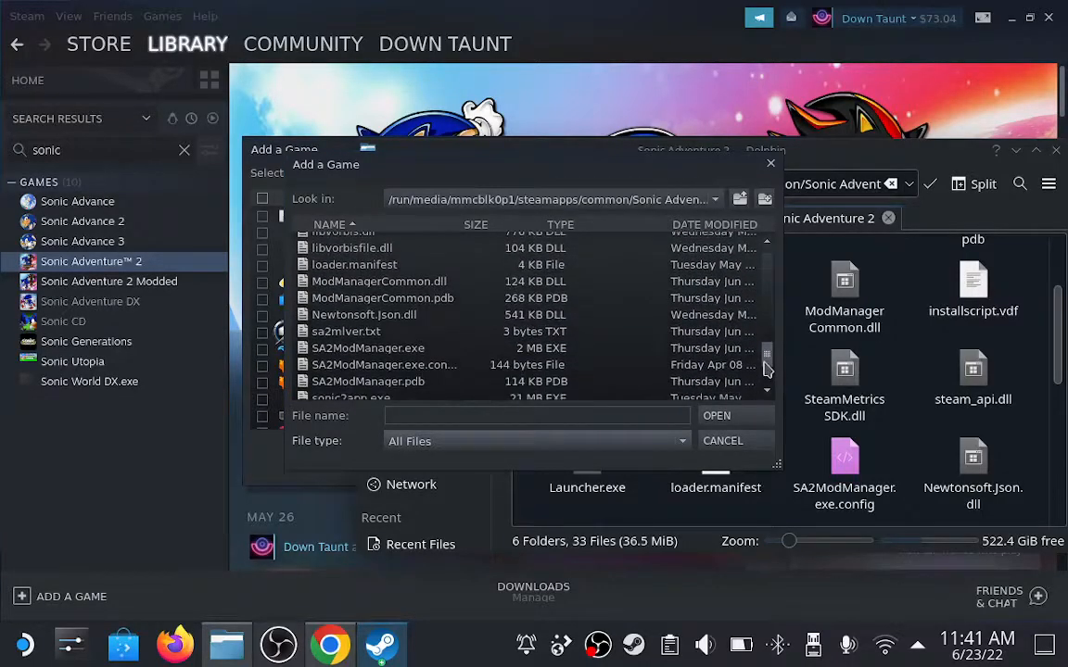
scroll(down, 3)
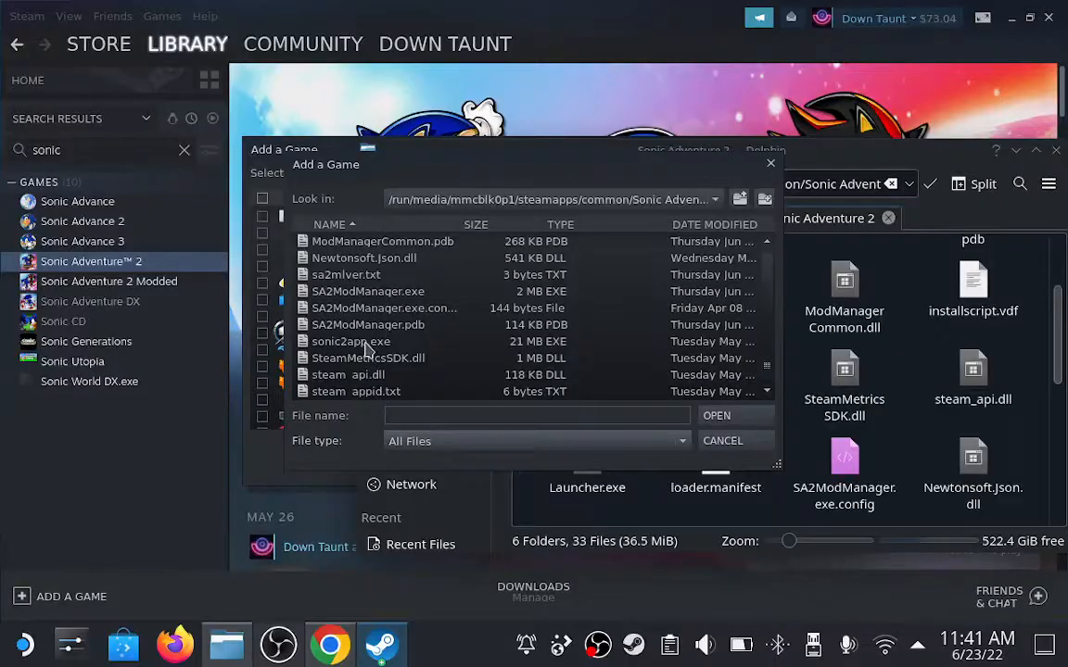
click(350, 341)
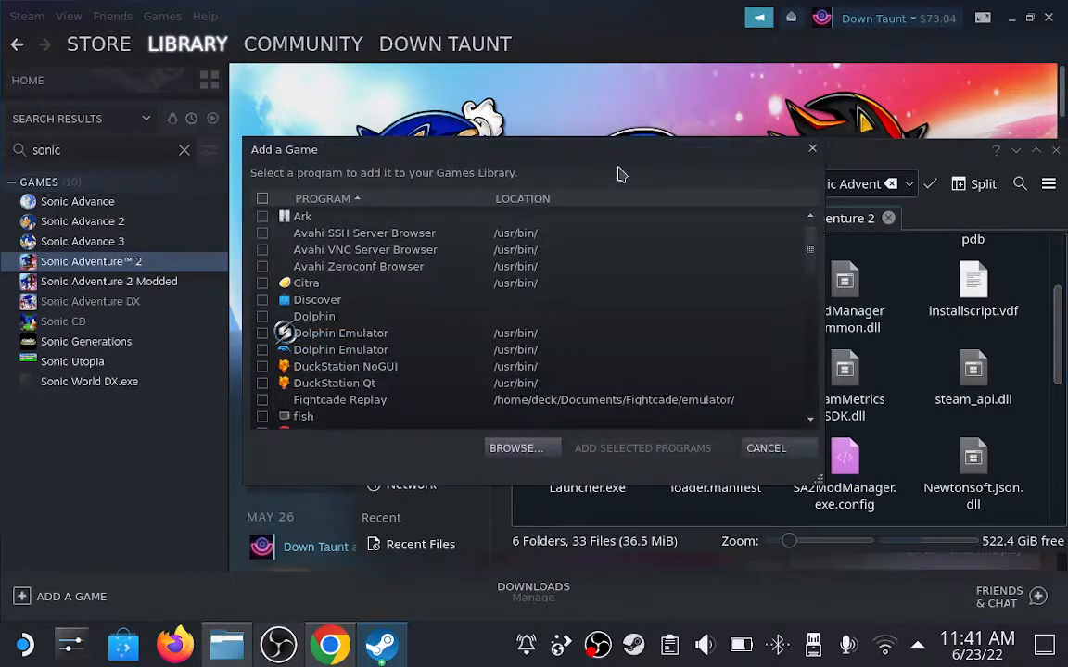
Step: Add the selected program to Steam and open the new Sonic Adventure 2 Modded page
click(811, 147)
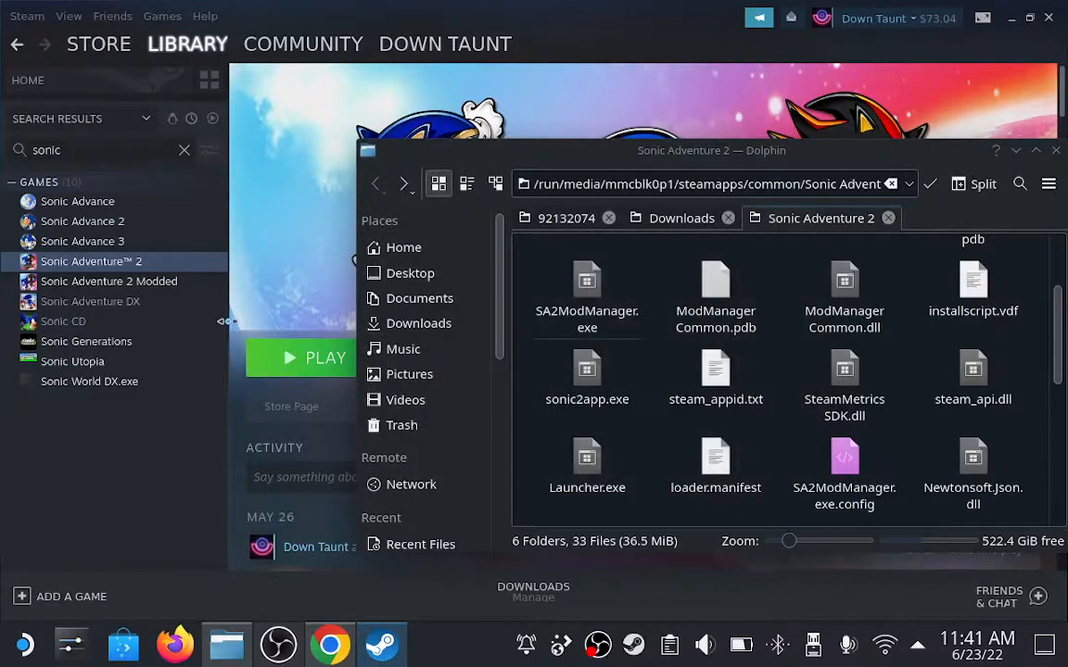
mouse_move(203, 310)
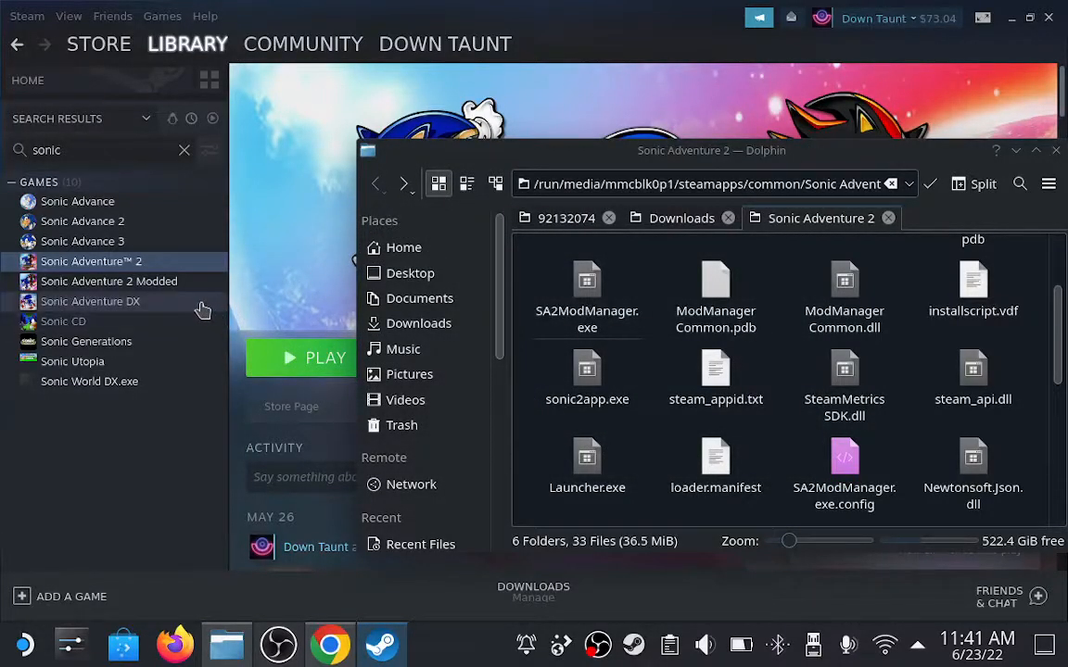
click(108, 280)
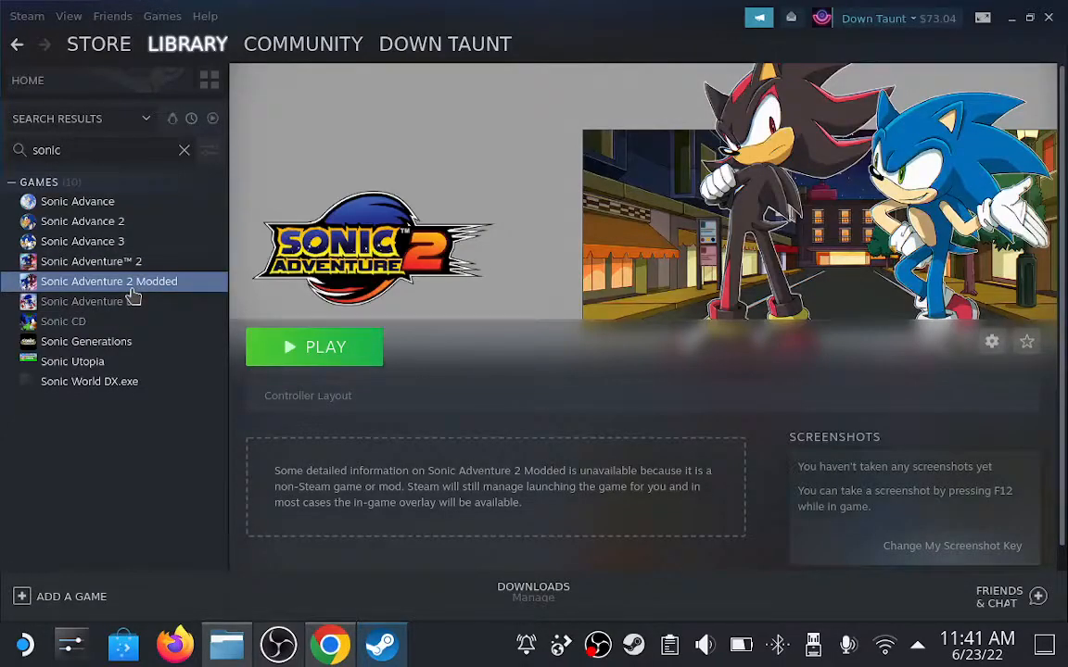
Step: Open Sonic Adventure 2 Modded's Properties Compatibility tab to confirm GE-Proton7-18 is forced
right_click(108, 281)
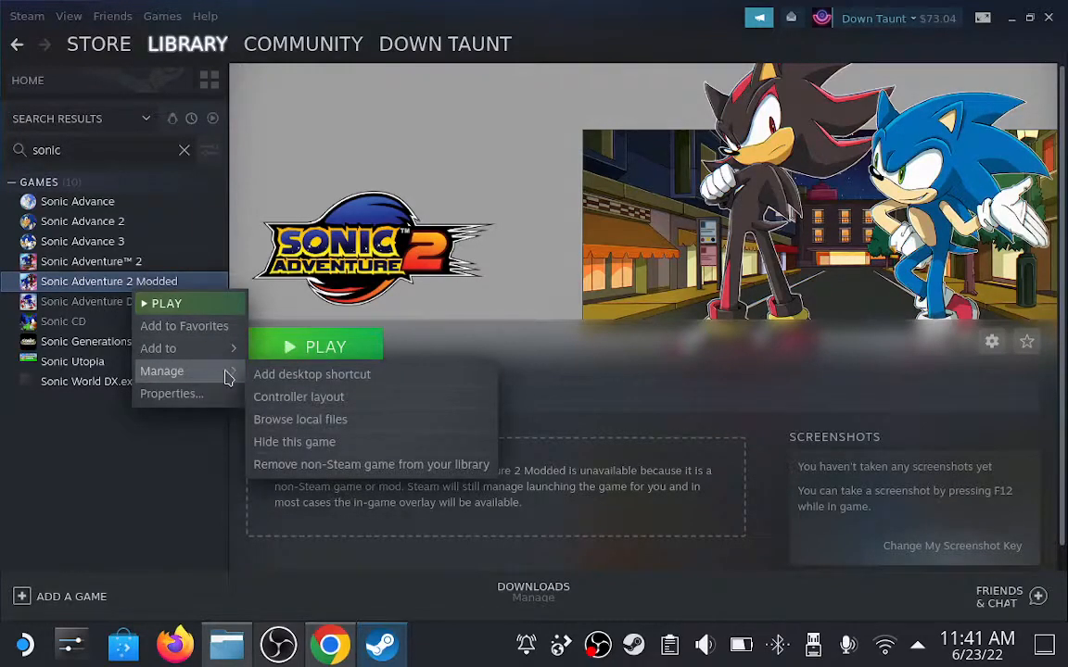
click(171, 393)
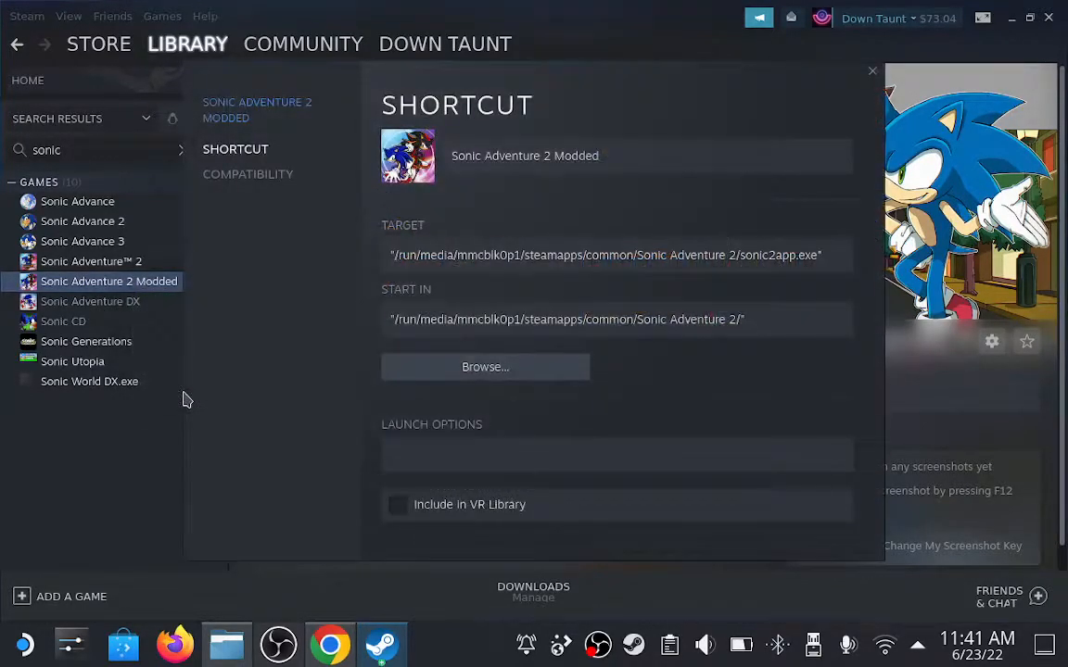
mouse_move(500, 214)
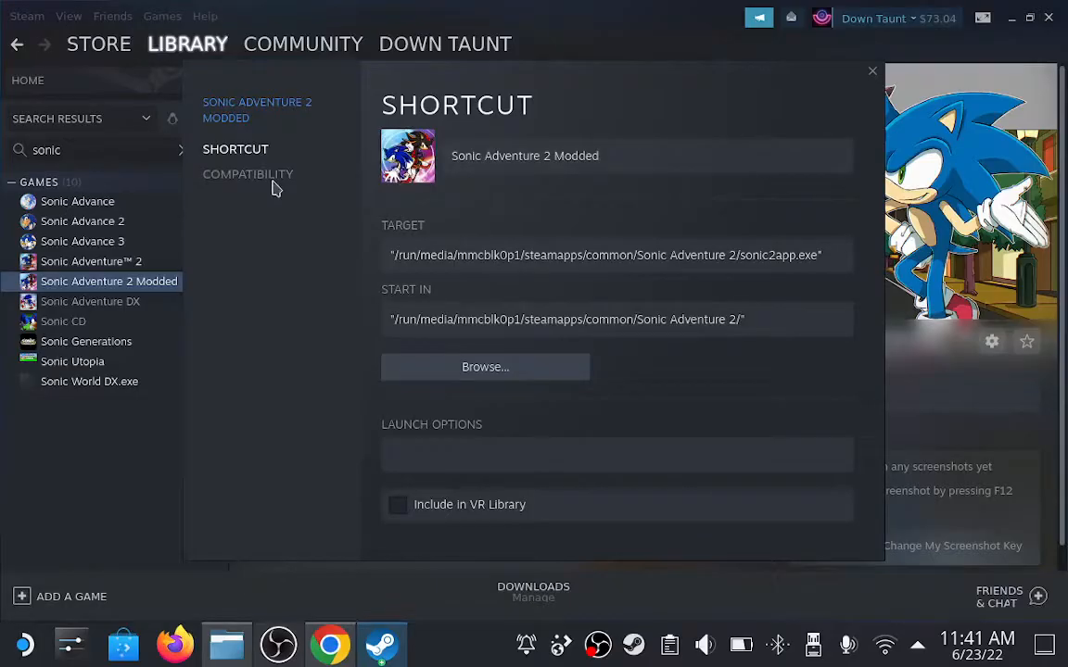
click(248, 174)
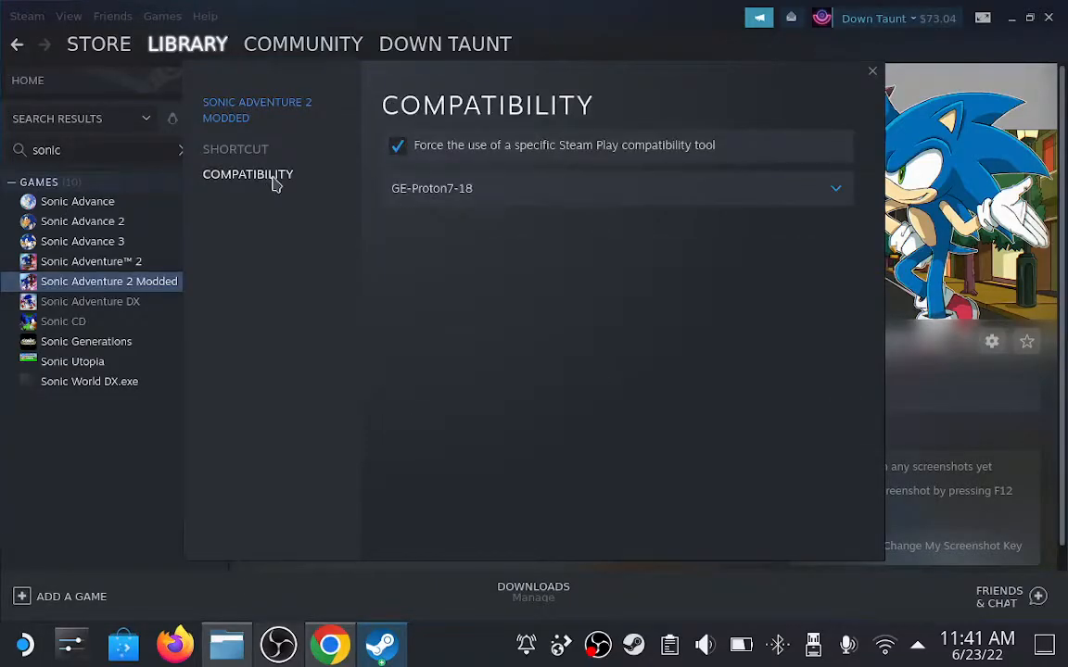
mouse_move(435, 265)
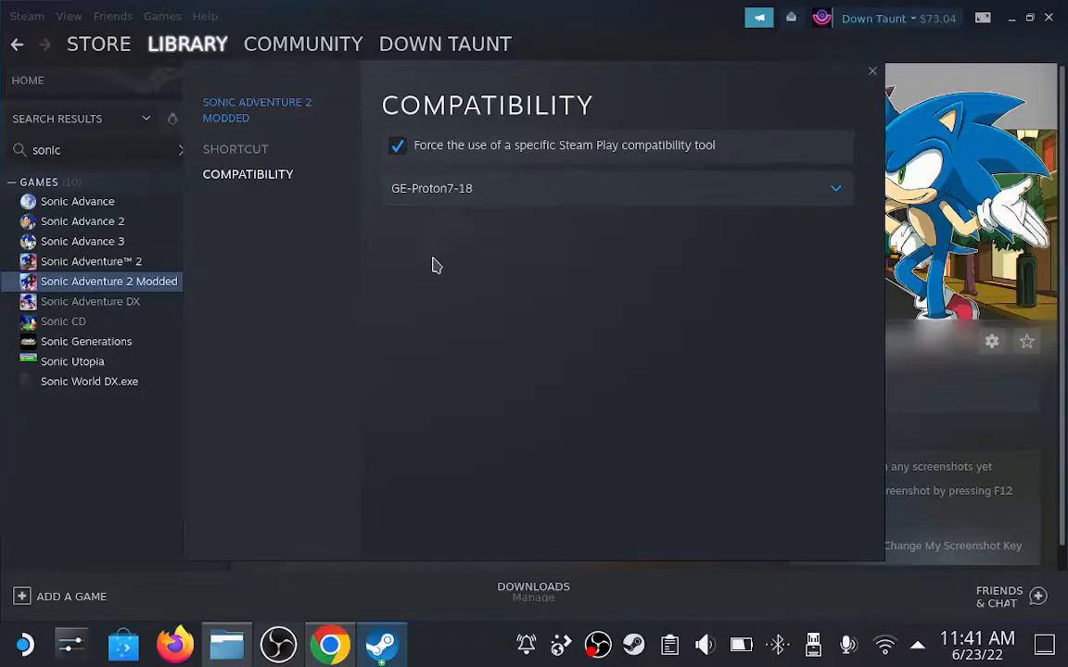
mouse_move(347, 369)
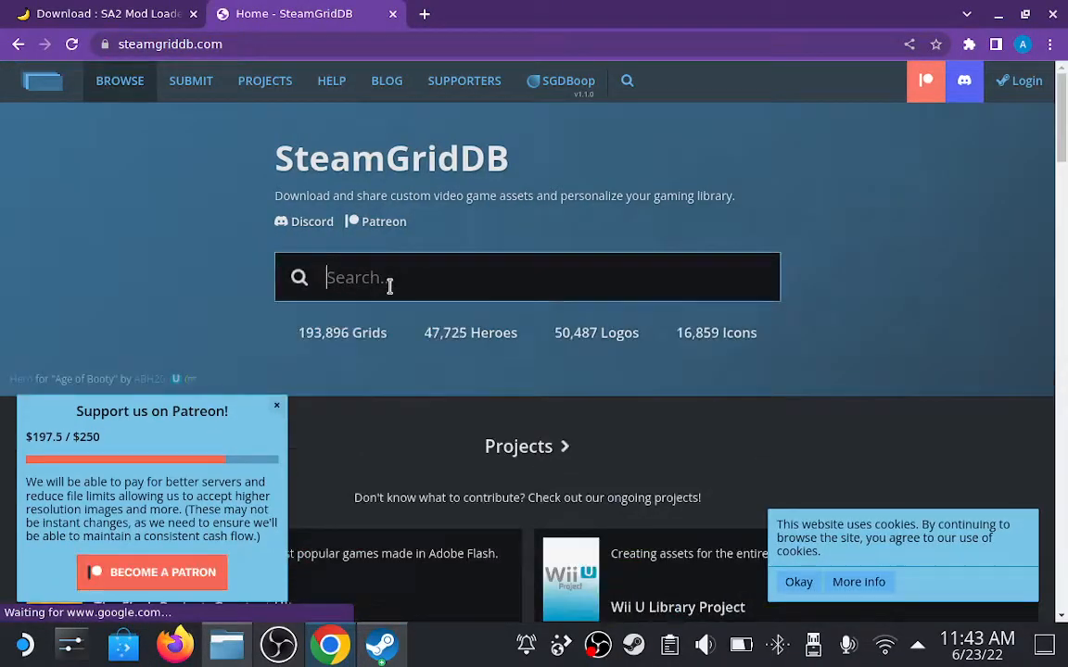
Step: Search SteamGridDB for 'sonic', open Sonic Adventure 2: Battle, and scroll to its logos
text(sonic adventure 2)
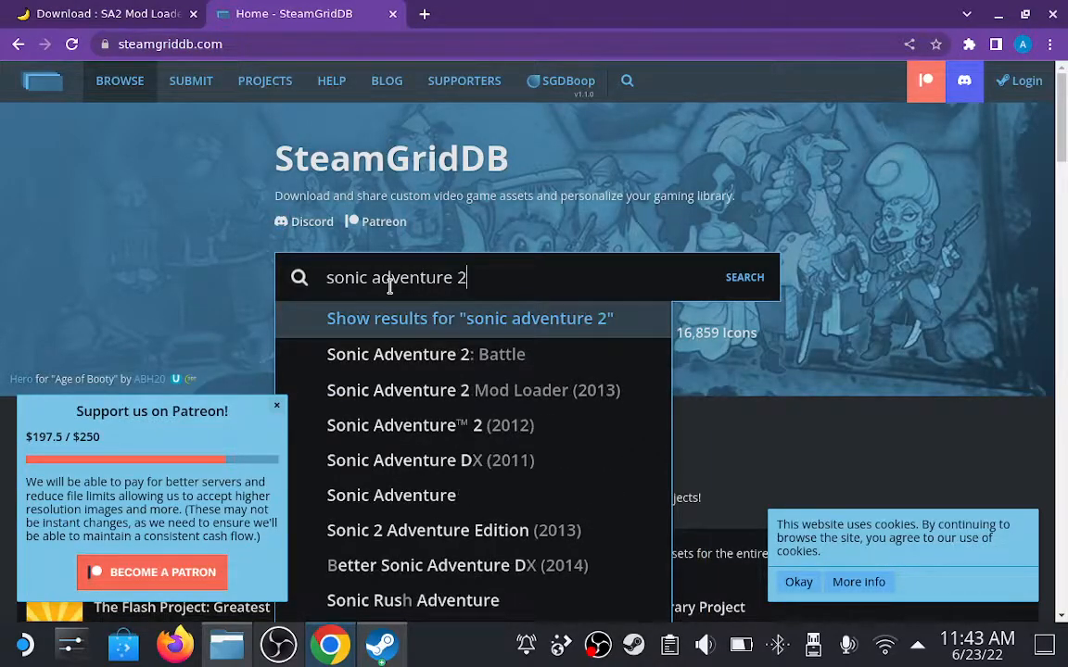
mouse_move(427, 357)
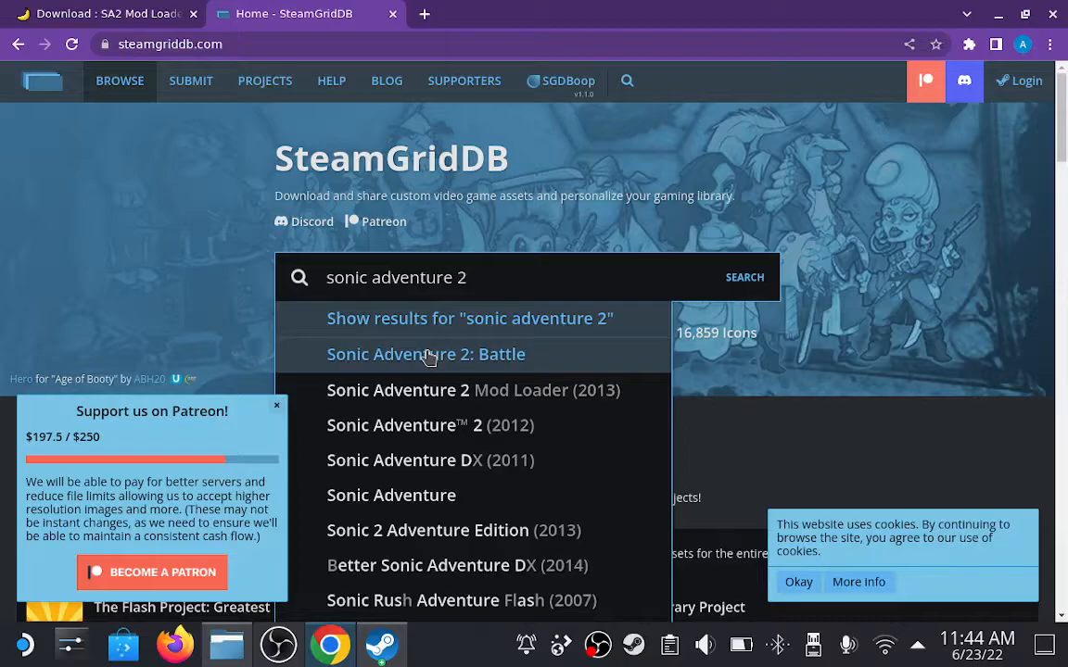
click(425, 354)
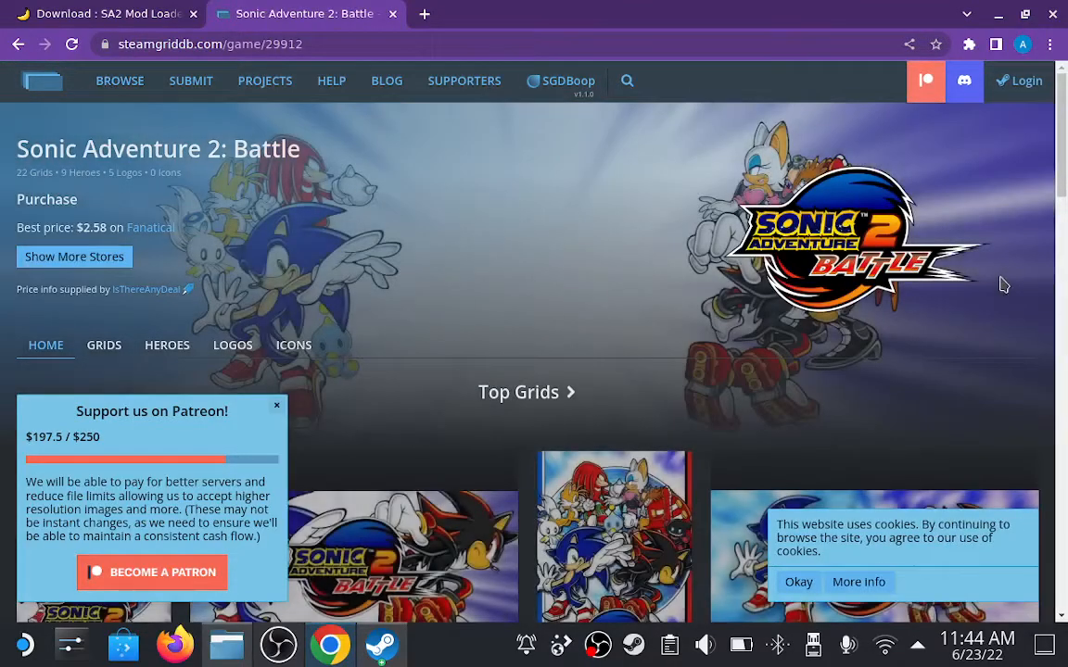
scroll(down, 3)
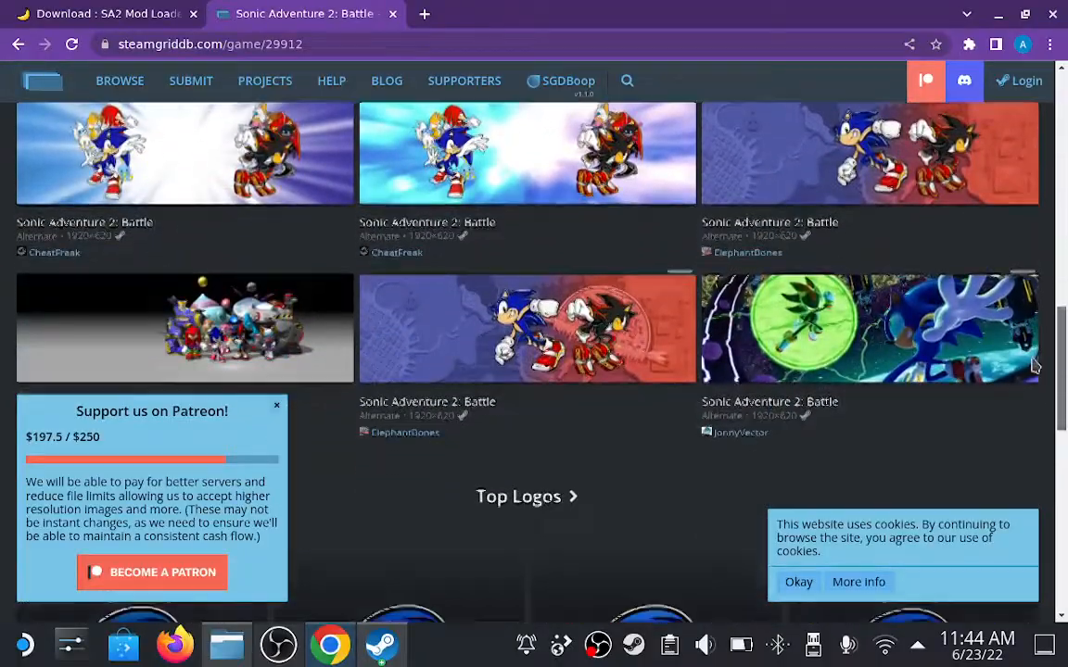
scroll(down, 3)
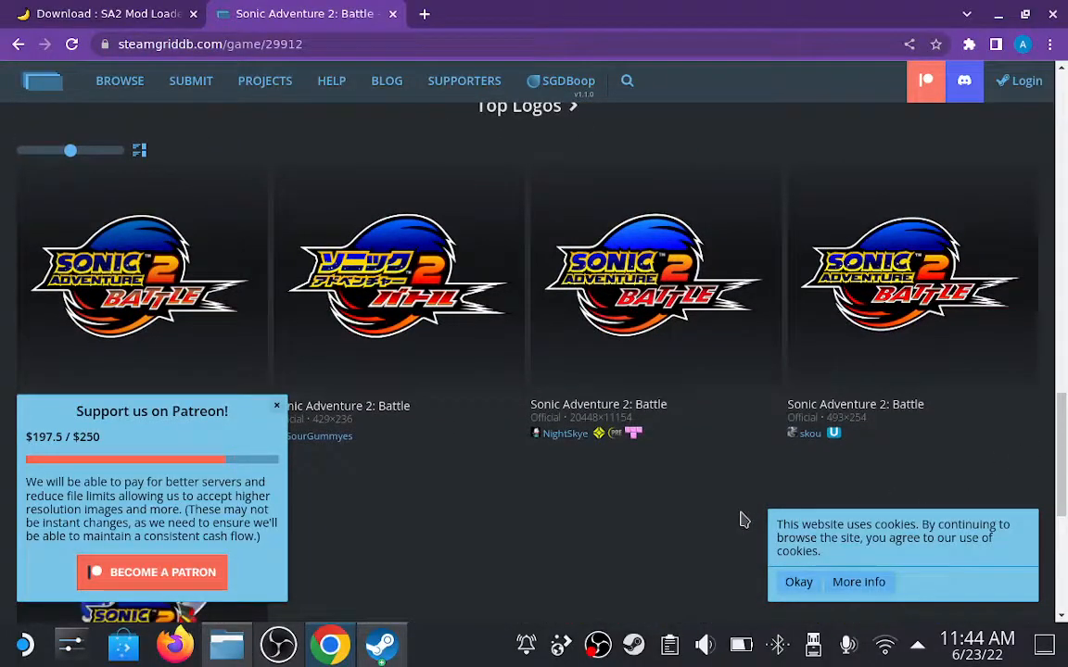
mouse_move(421, 595)
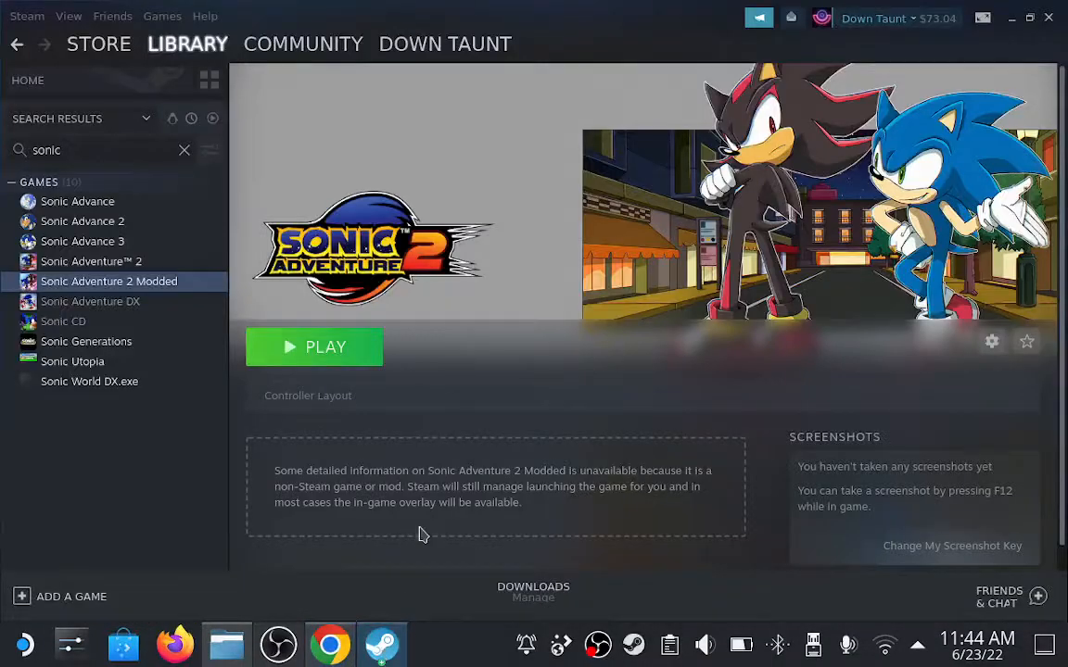
mouse_move(447, 388)
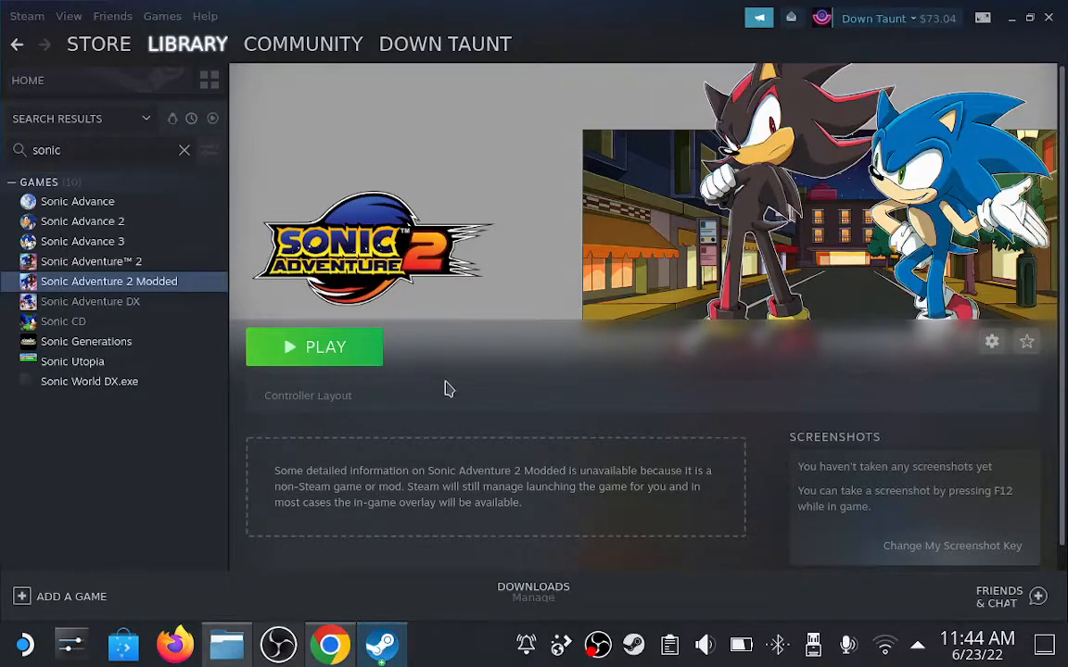
mouse_move(341, 347)
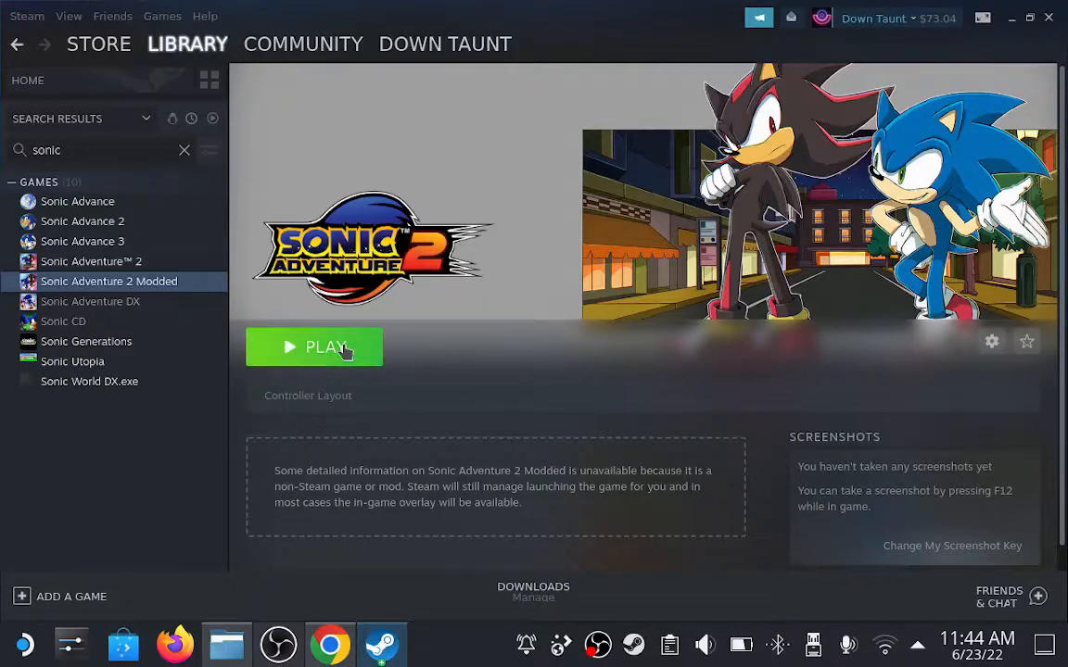
Step: Press PLAY to launch Sonic Adventure 2 Modded until its Now Loading screen appears
click(314, 348)
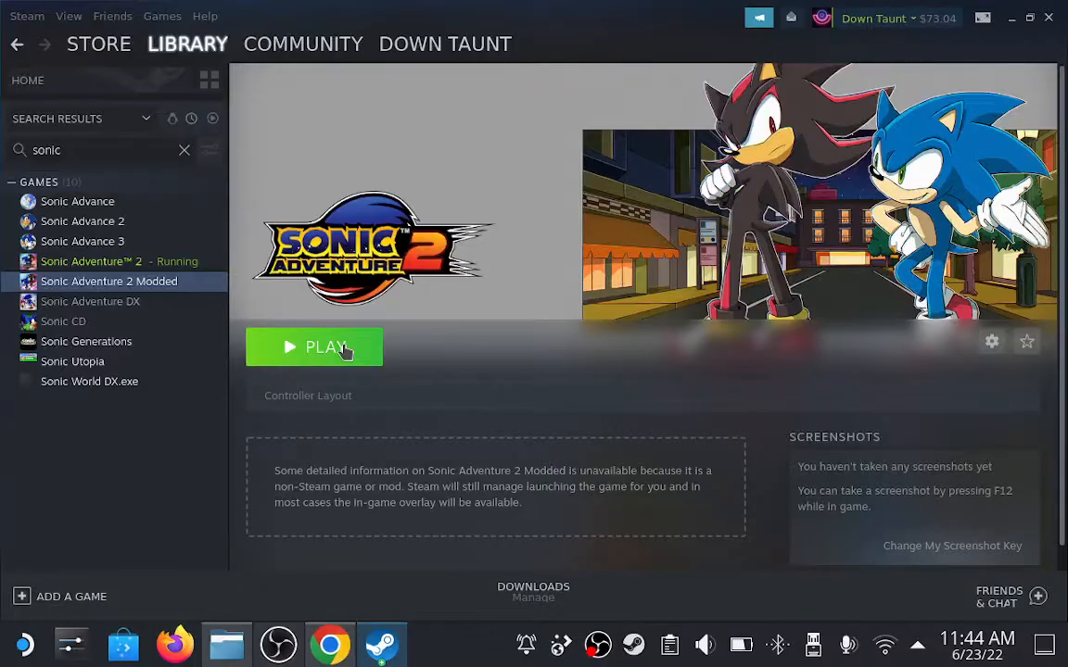
click(314, 346)
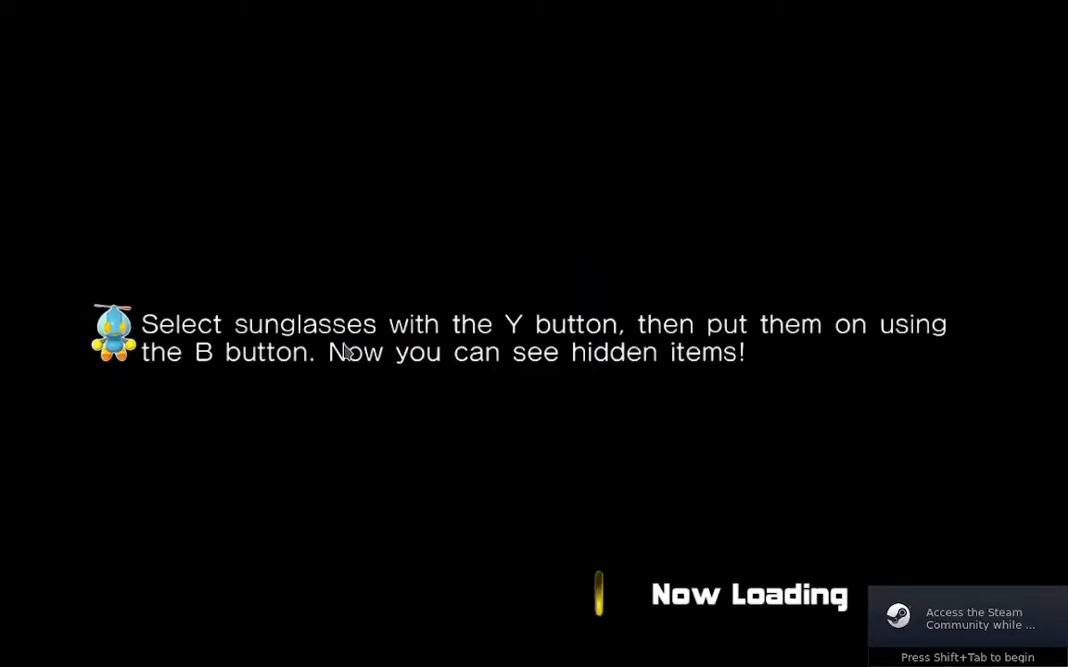